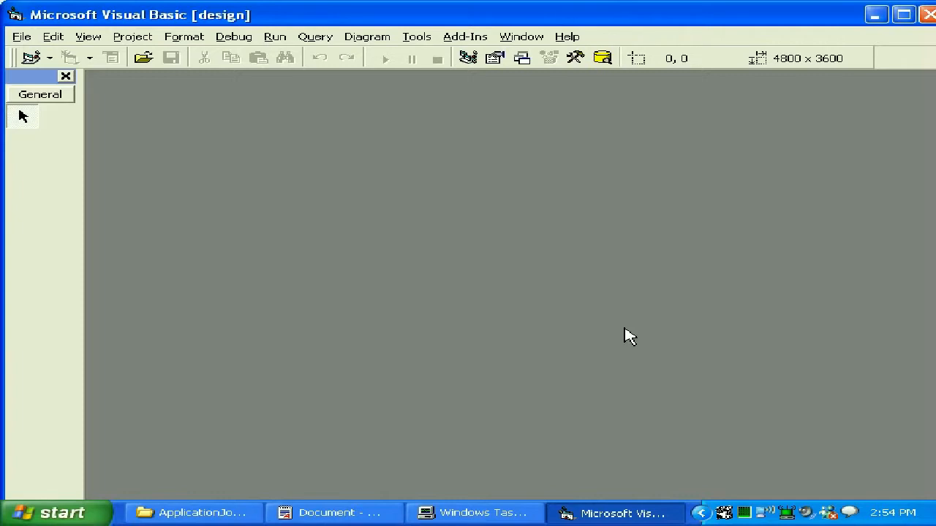
mouse_move(681, 291)
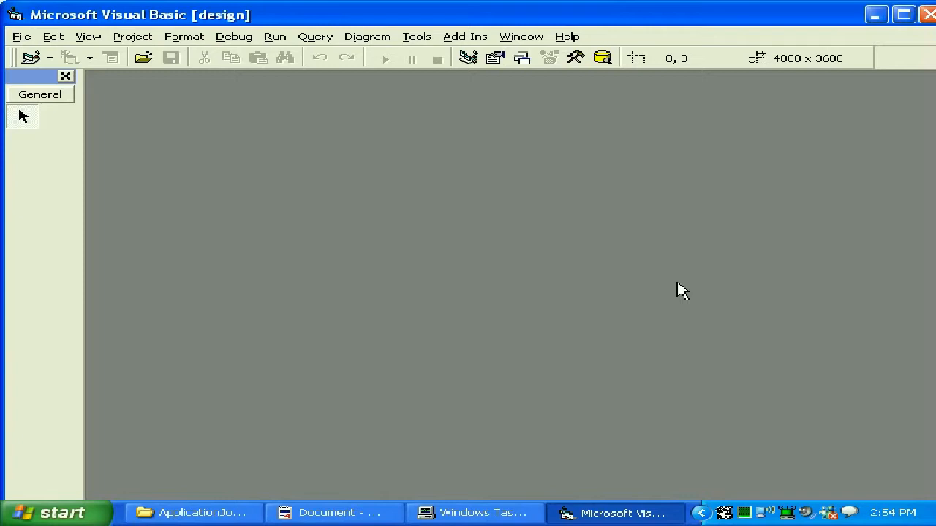
mouse_move(715, 277)
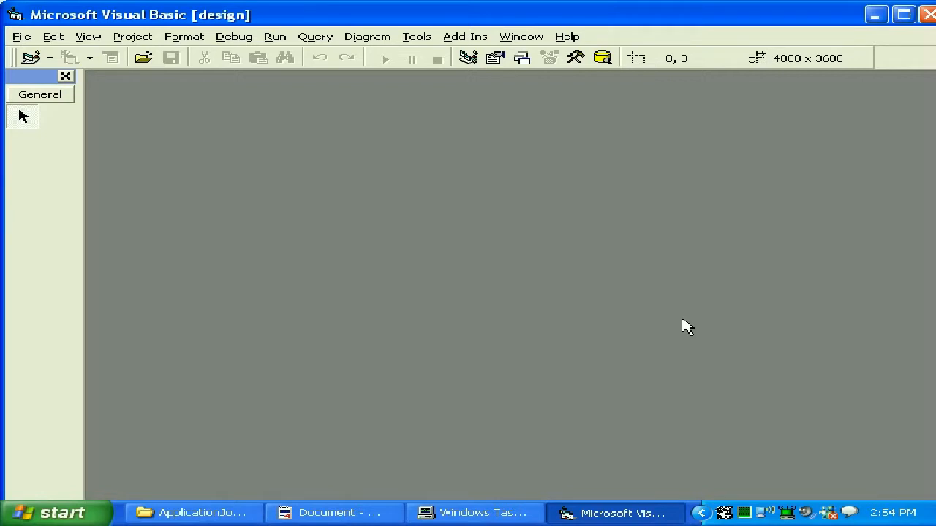
mouse_move(21, 36)
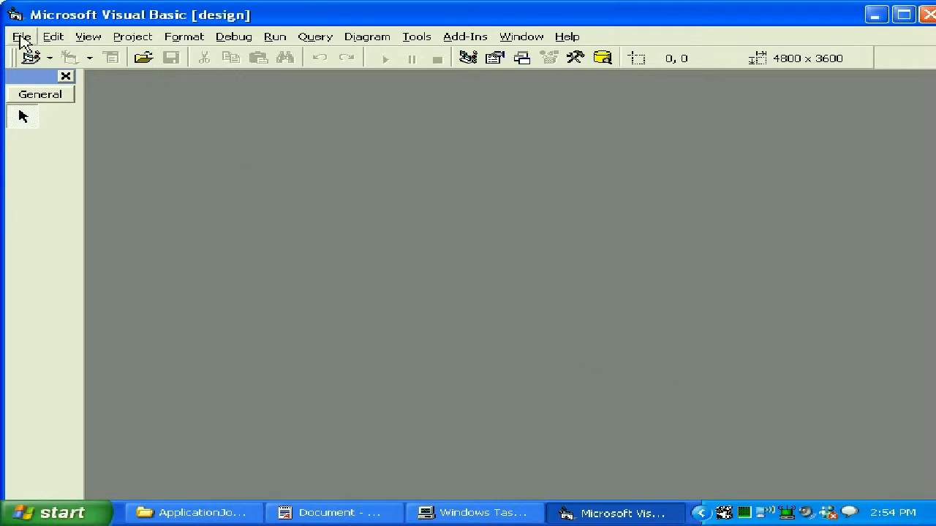
mouse_move(558, 411)
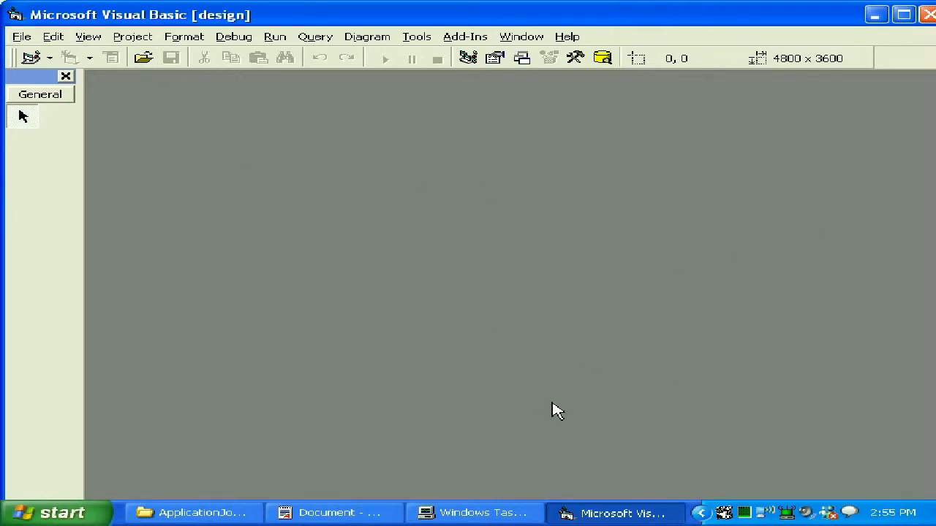
mouse_move(481, 181)
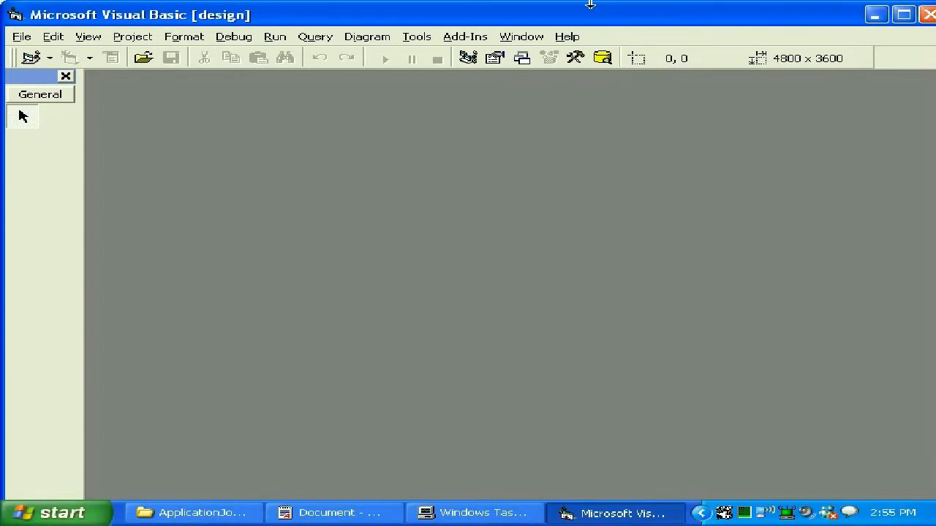
- Start a new Standard EXE project from File > New Project
left_click(22, 37)
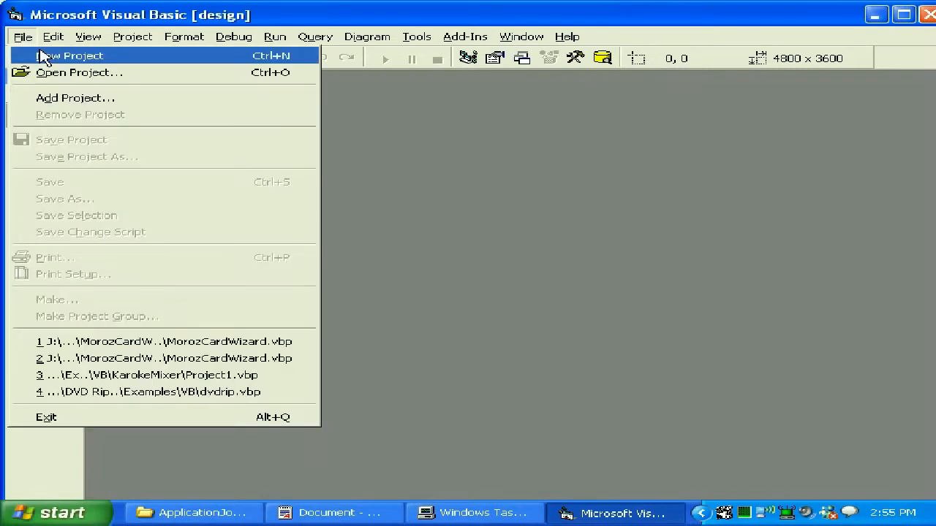
left_click(70, 56)
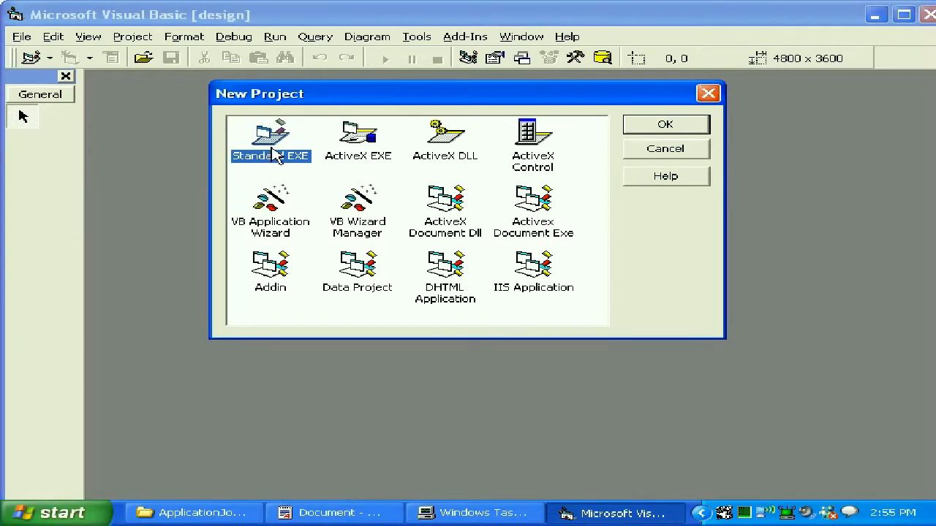
left_click(663, 124)
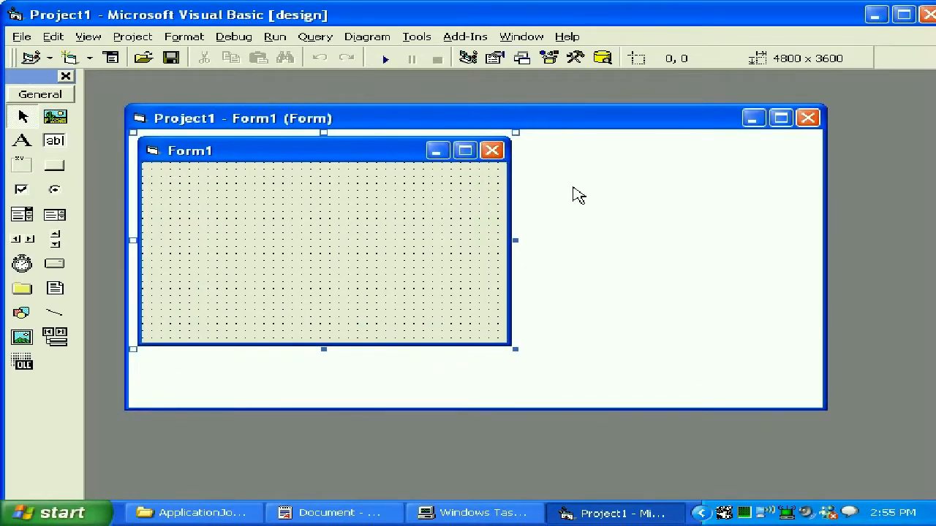
mouse_move(490, 191)
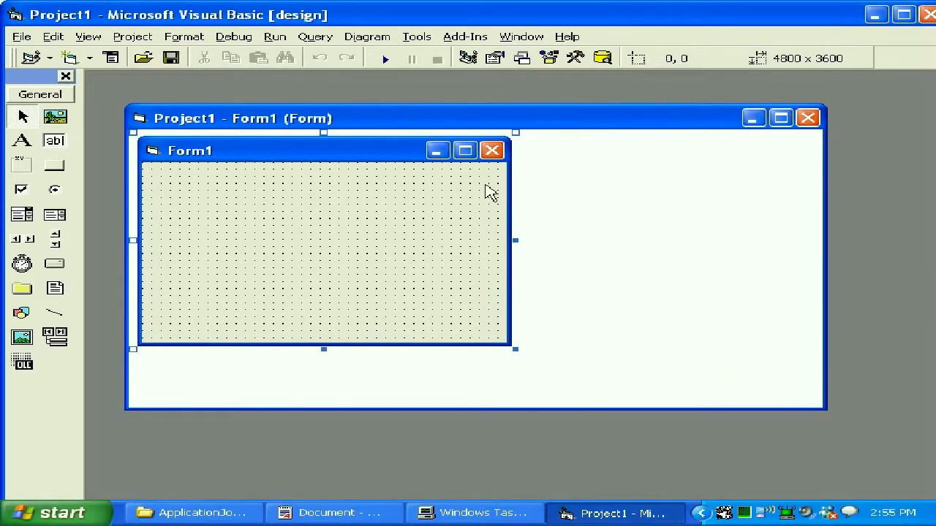
mouse_move(284, 186)
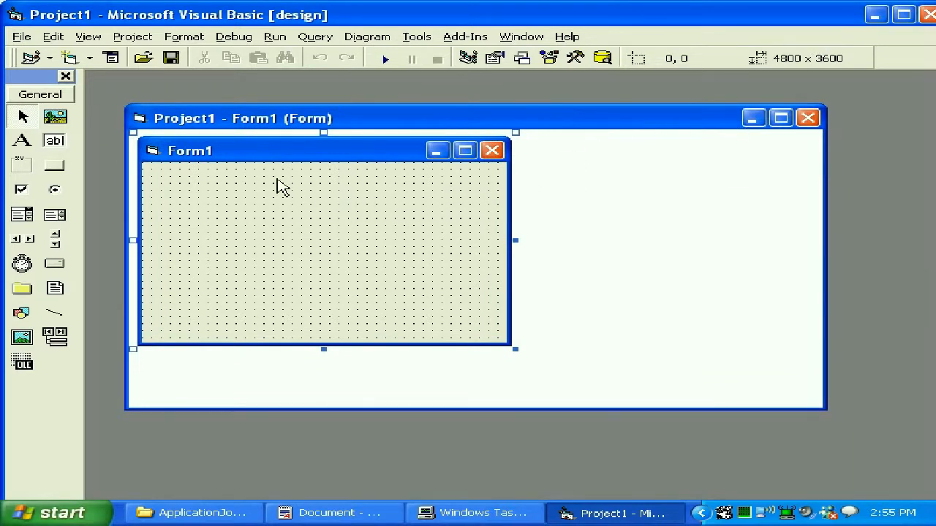
mouse_move(296, 208)
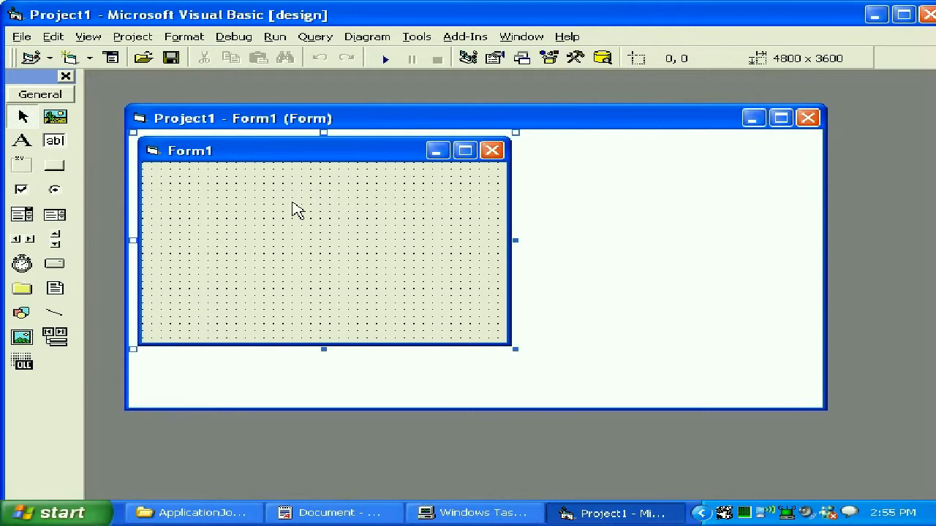
mouse_move(325, 256)
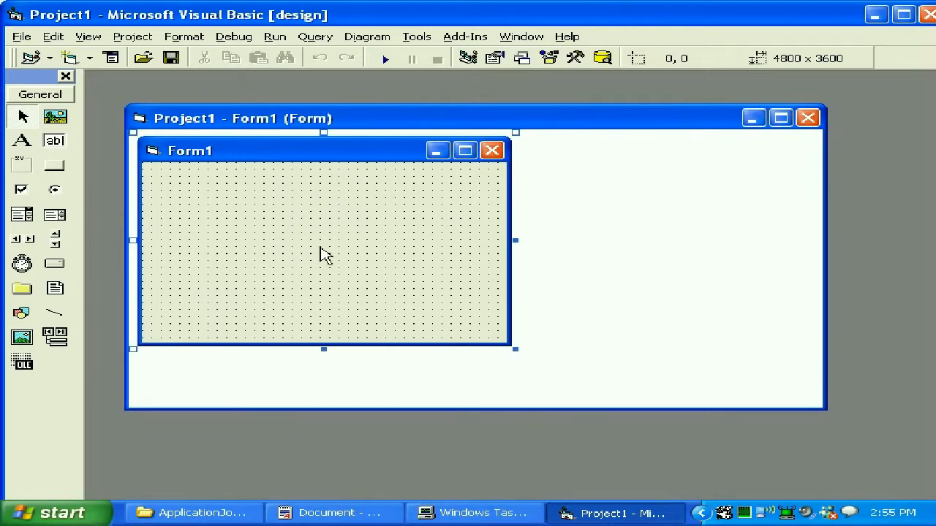
mouse_move(380, 281)
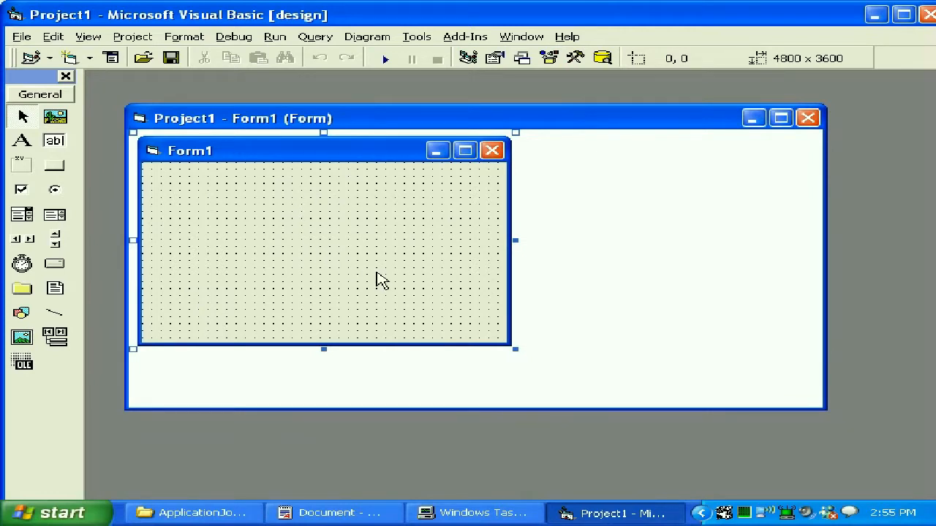
mouse_move(329, 157)
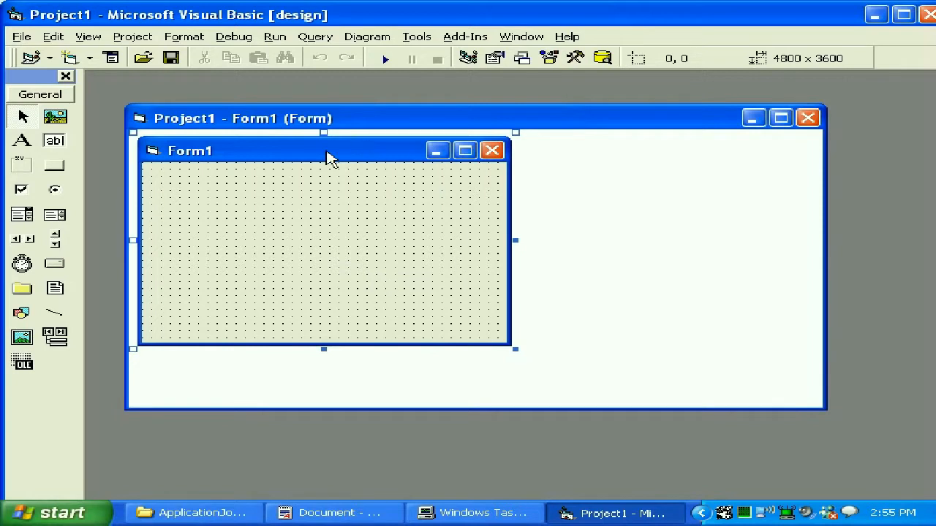
mouse_move(404, 340)
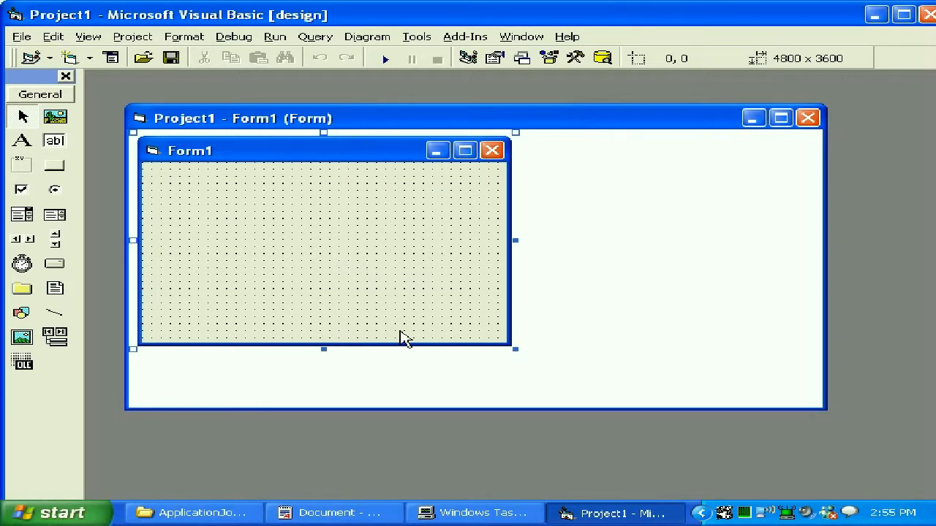
mouse_move(437, 340)
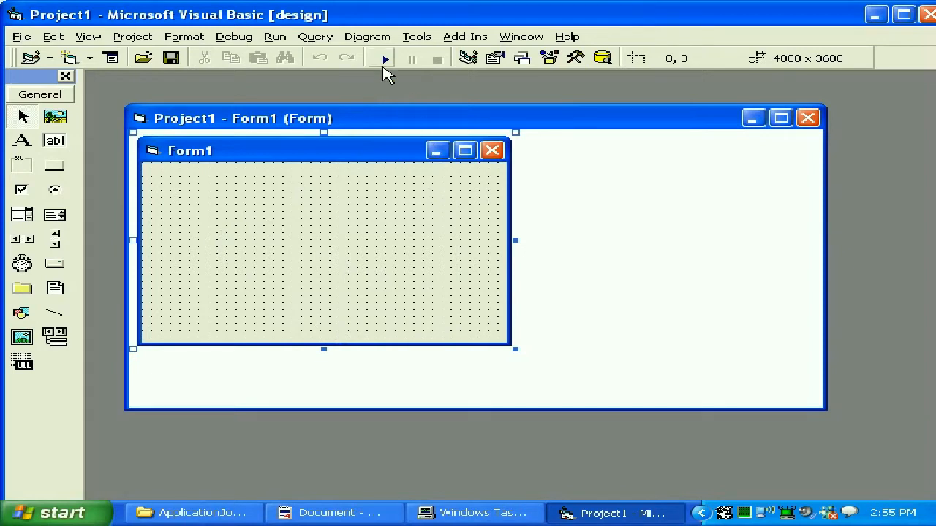
mouse_move(384, 58)
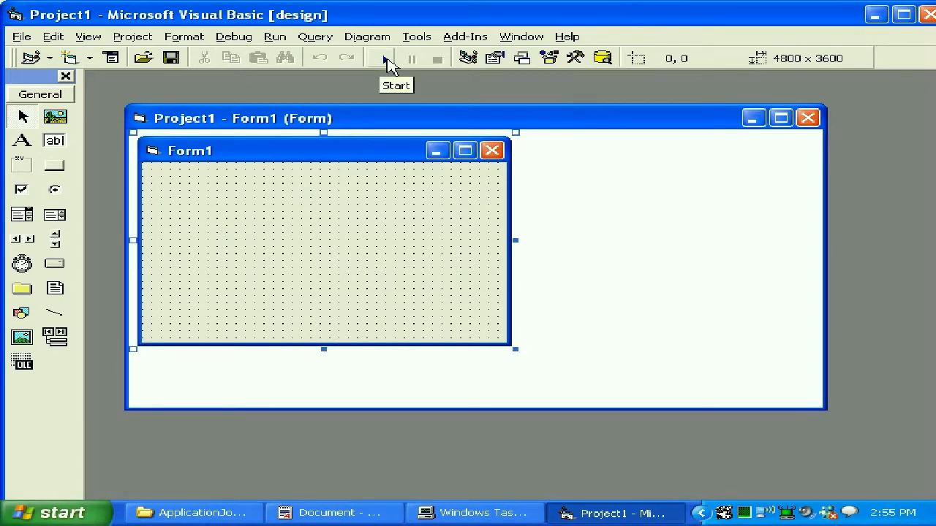
- Run and stop the blank form, then resize Form1 to 7350 x 4575
left_click(379, 58)
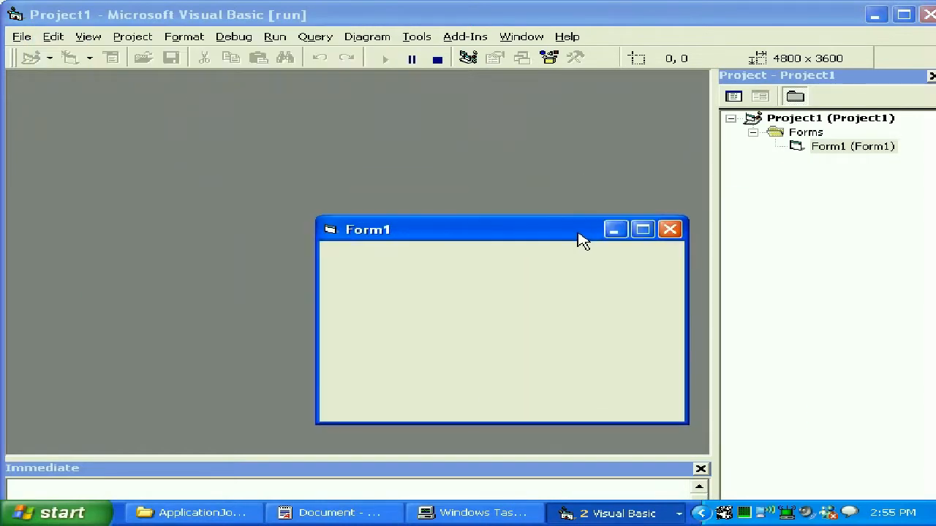
mouse_move(614, 306)
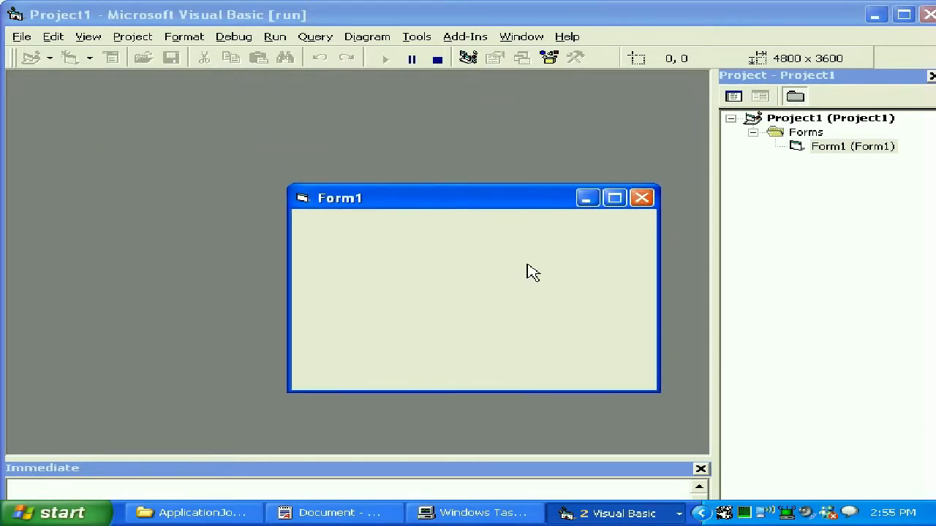
left_click(436, 57)
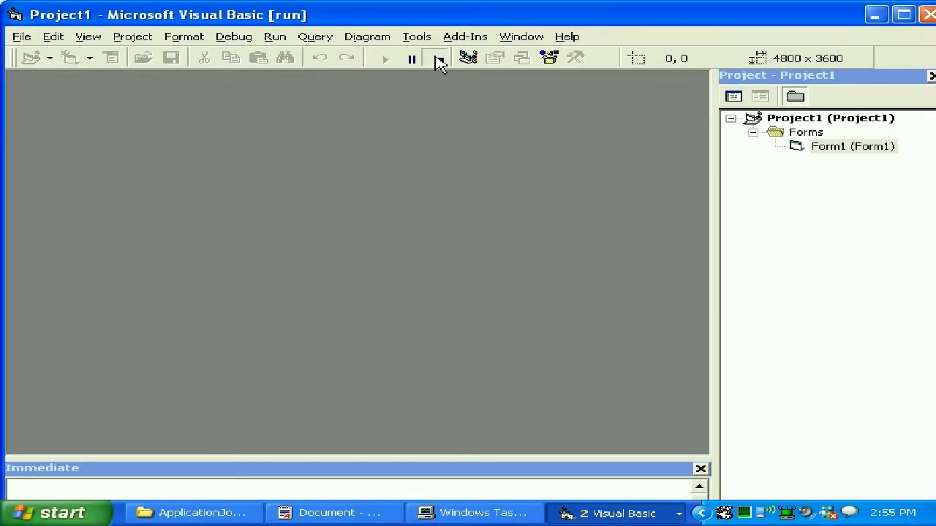
left_click(436, 58)
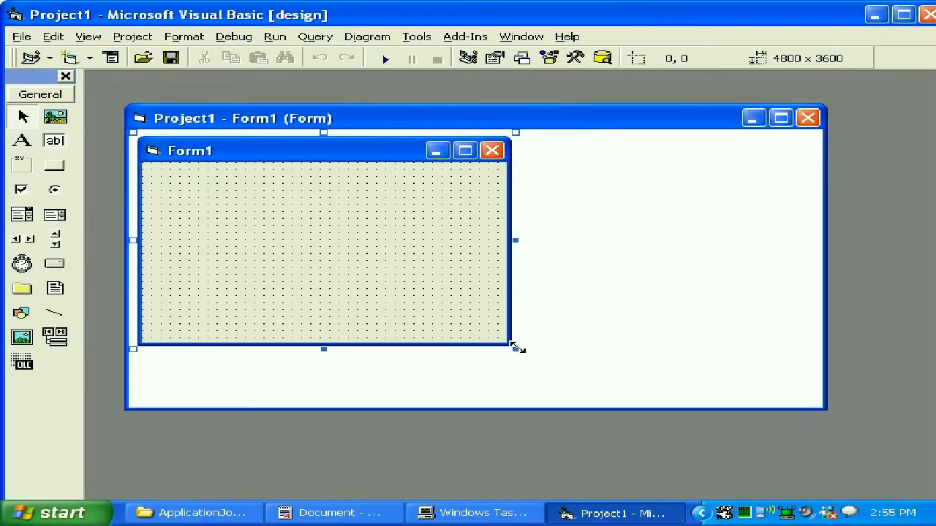
left_click_drag(515, 348, 713, 406)
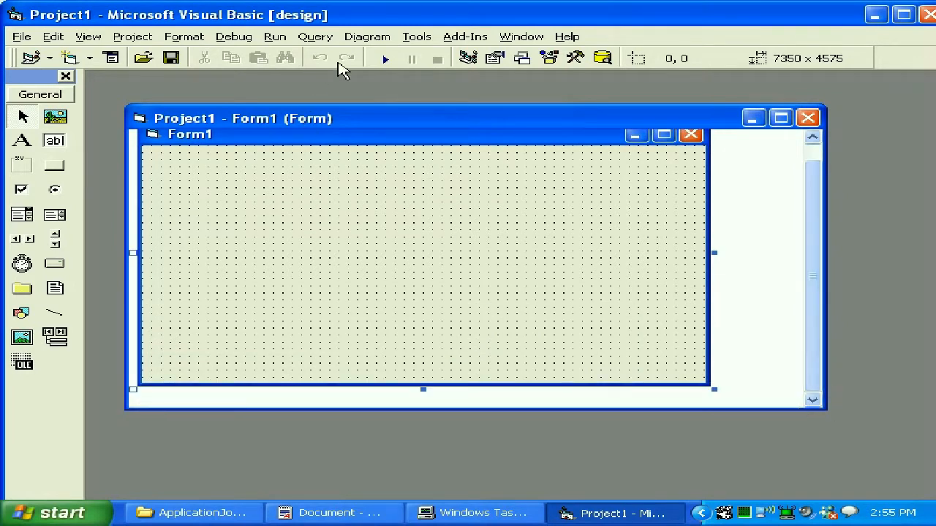
left_click(384, 59)
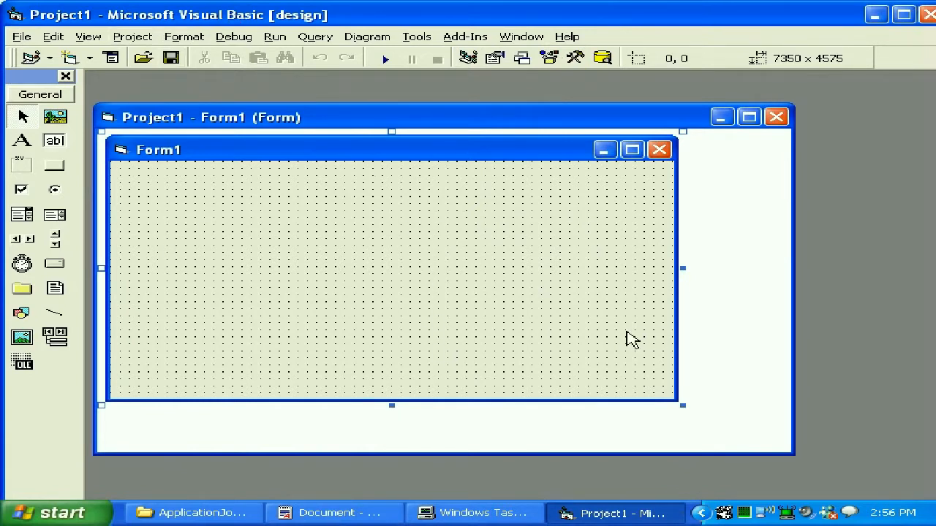
mouse_move(87, 37)
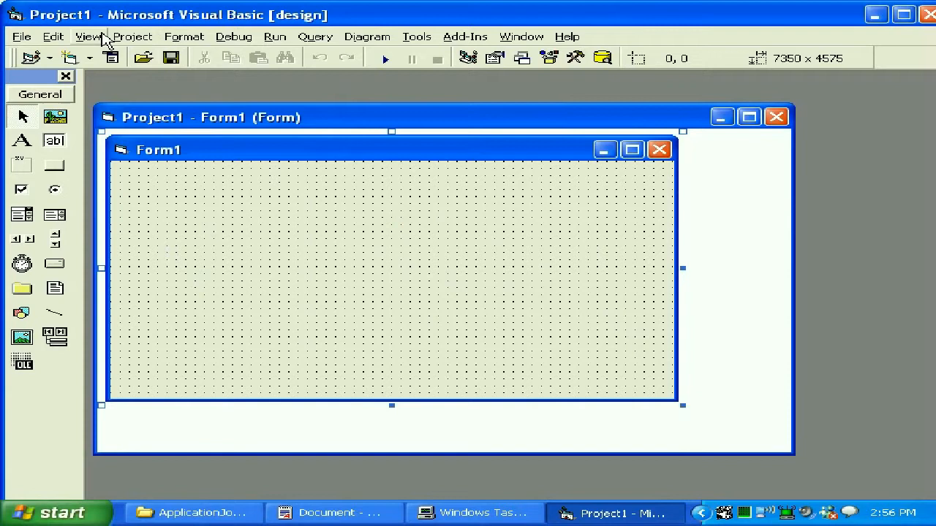
- Show the Project Explorer listing Form1 and the Properties window for Form1
left_click(88, 36)
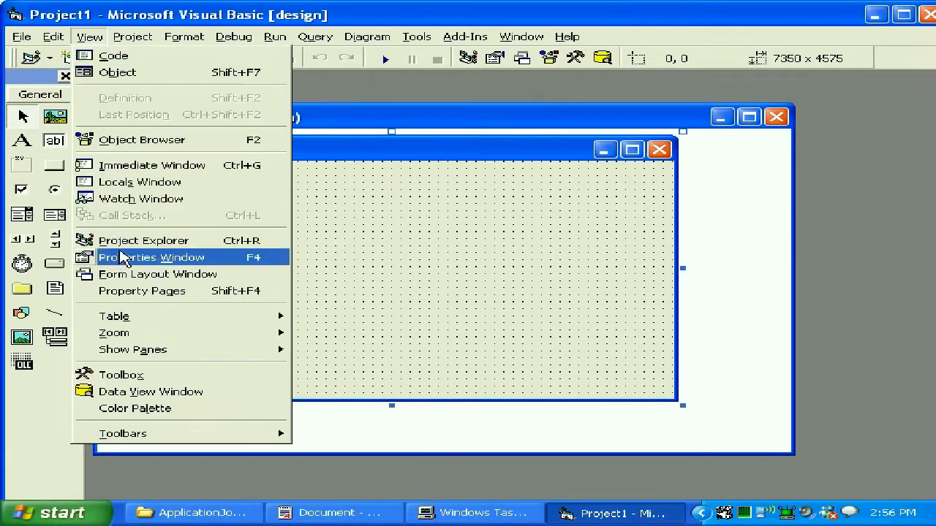
left_click(143, 239)
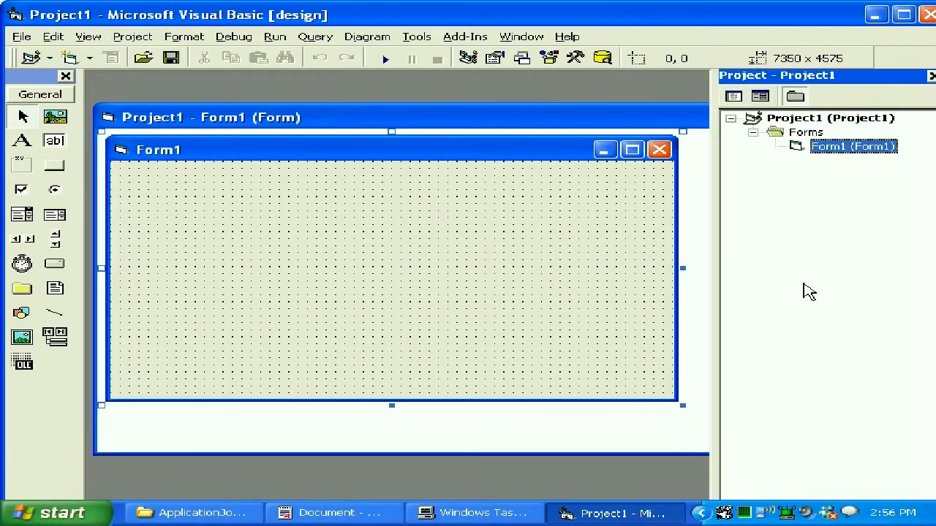
right_click(853, 146)
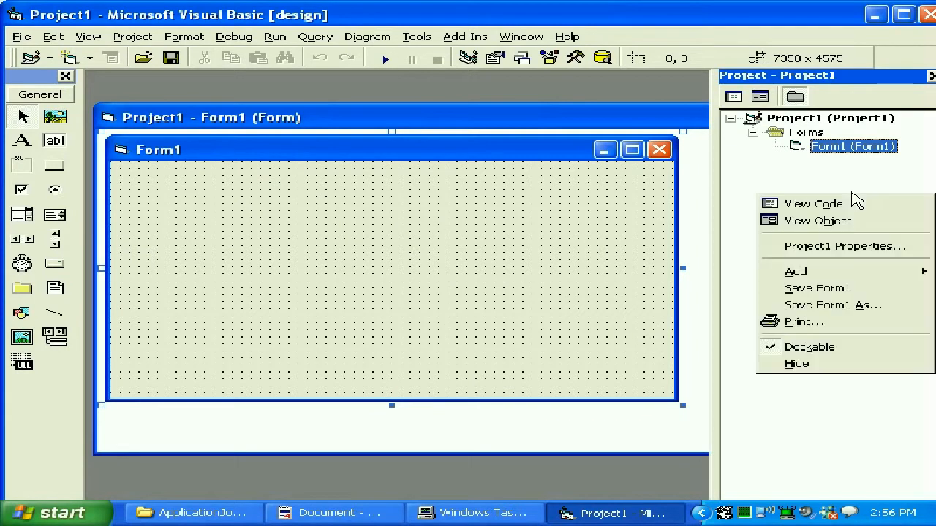
mouse_move(796, 271)
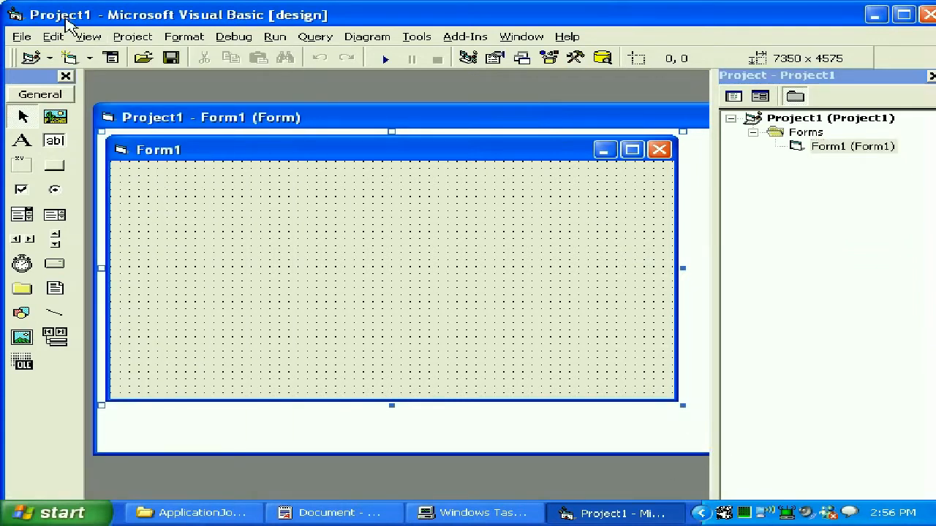
left_click(88, 37)
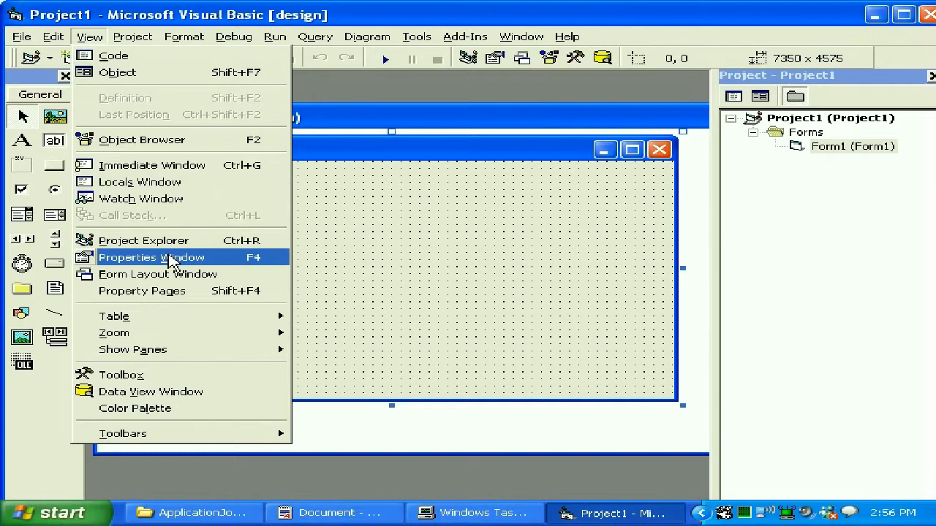
left_click(151, 257)
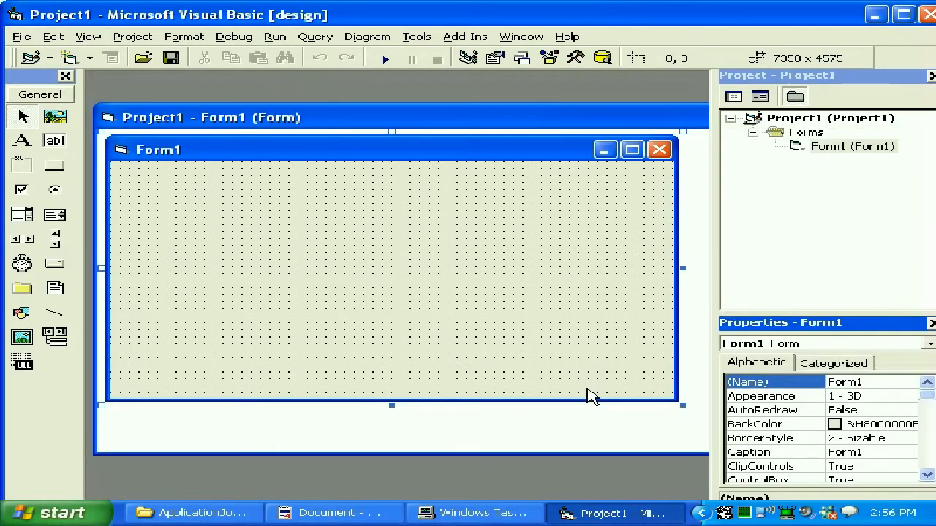
mouse_move(566, 325)
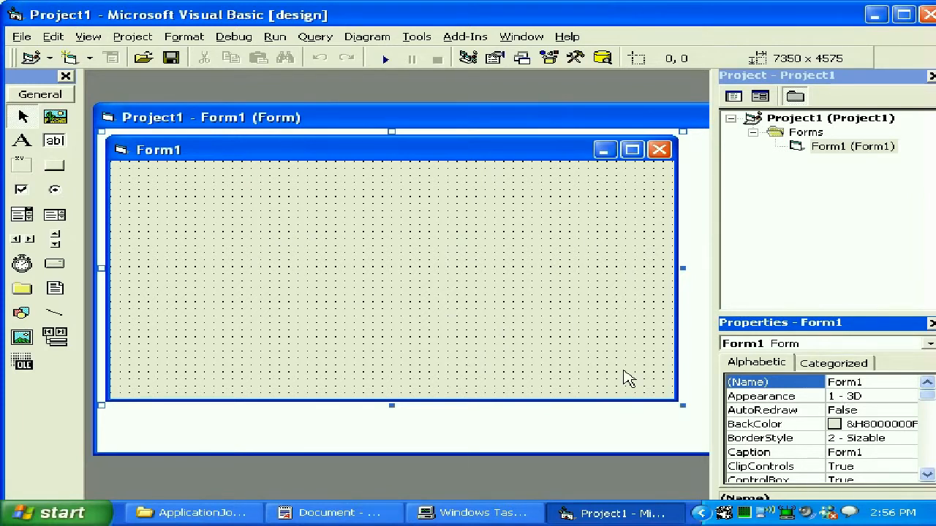
- Pick light grey for Form1's BackColor from the palette and run a preview
left_click(774, 424)
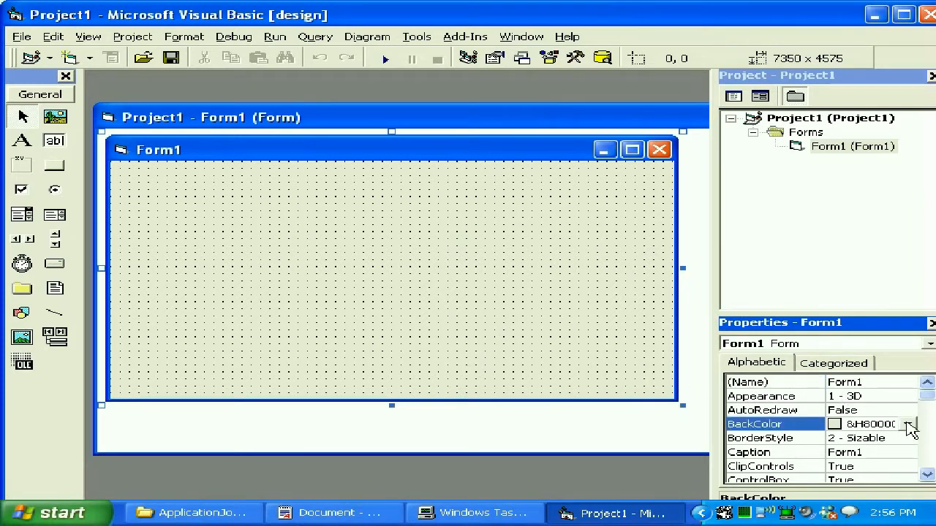
left_click(907, 424)
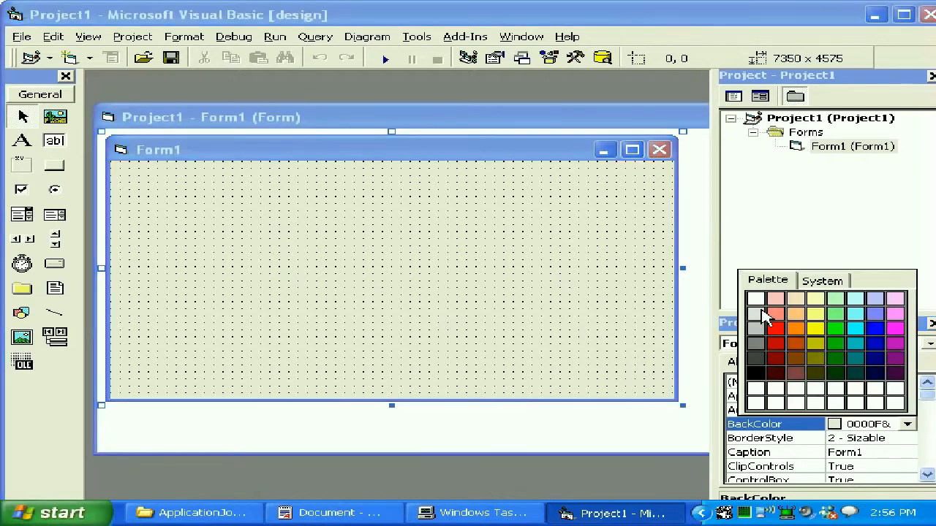
left_click(764, 314)
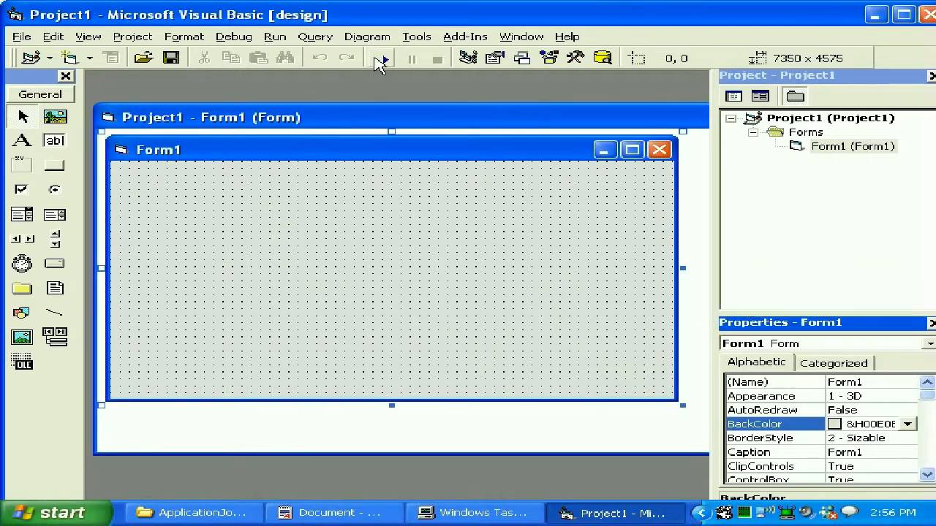
left_click(379, 58)
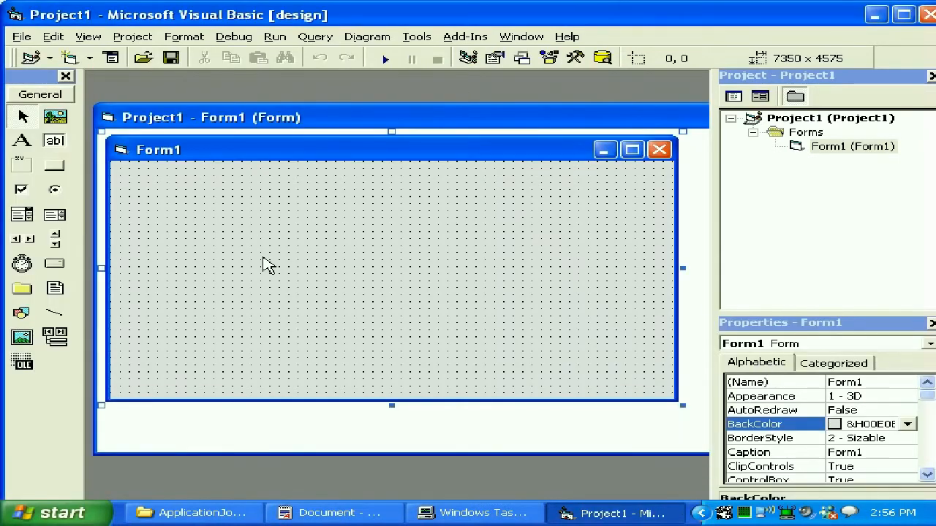
mouse_move(625, 380)
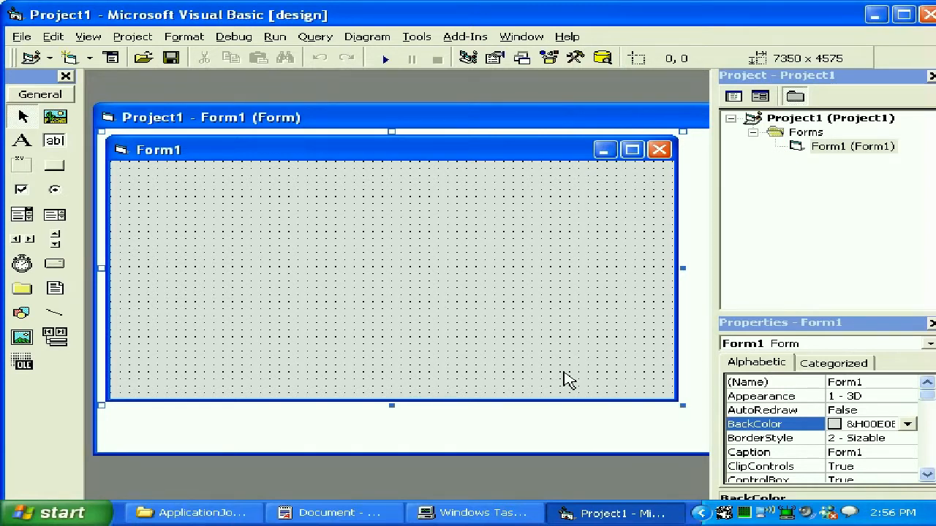
mouse_move(524, 278)
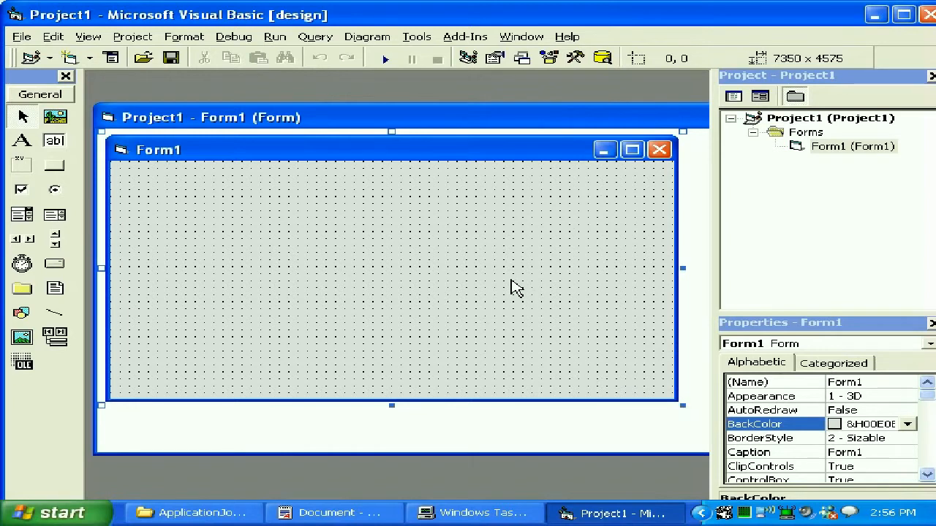
mouse_move(348, 281)
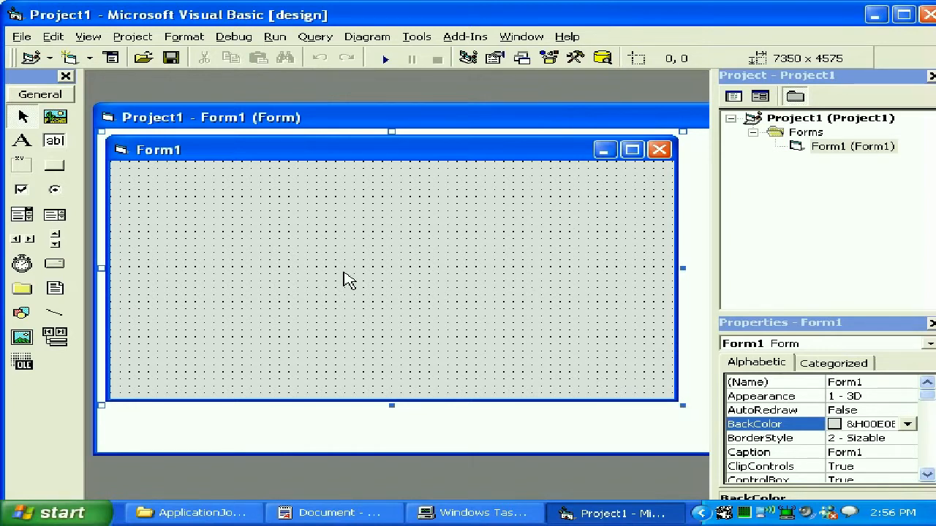
mouse_move(633, 322)
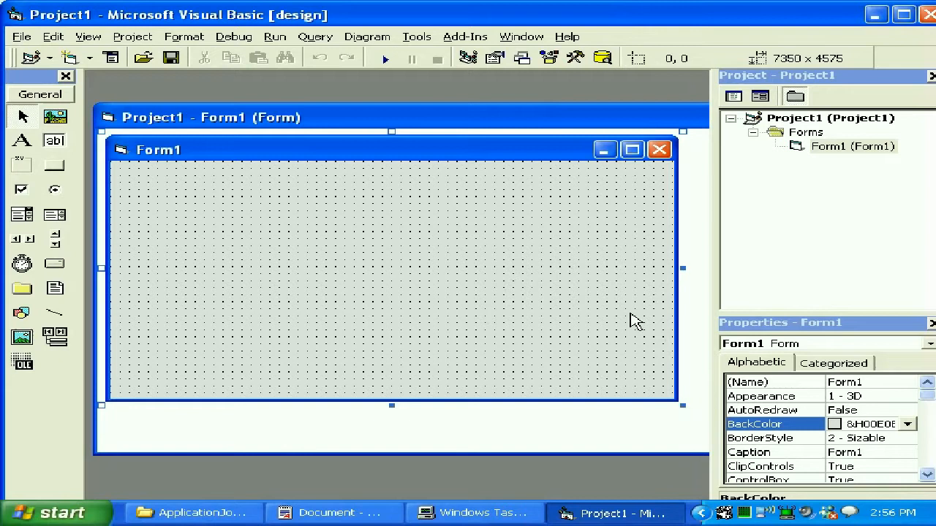
mouse_move(333, 86)
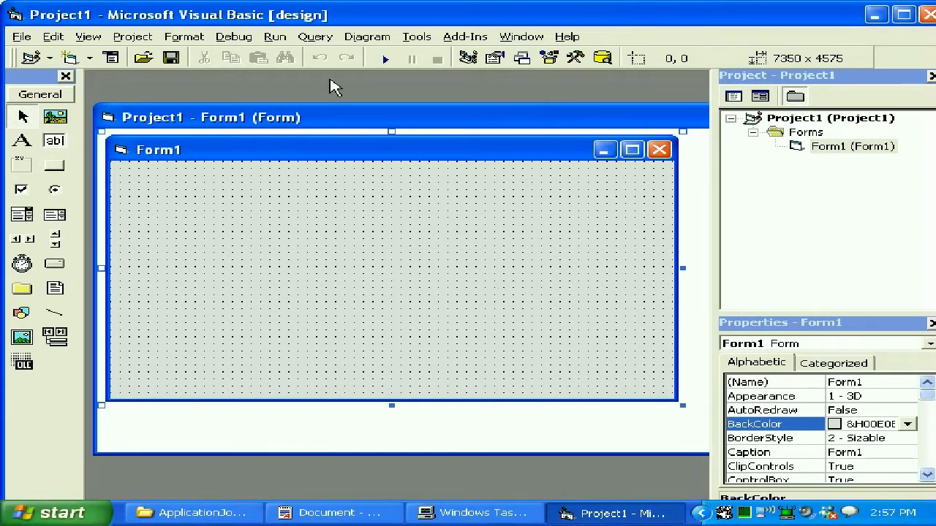
left_click(384, 58)
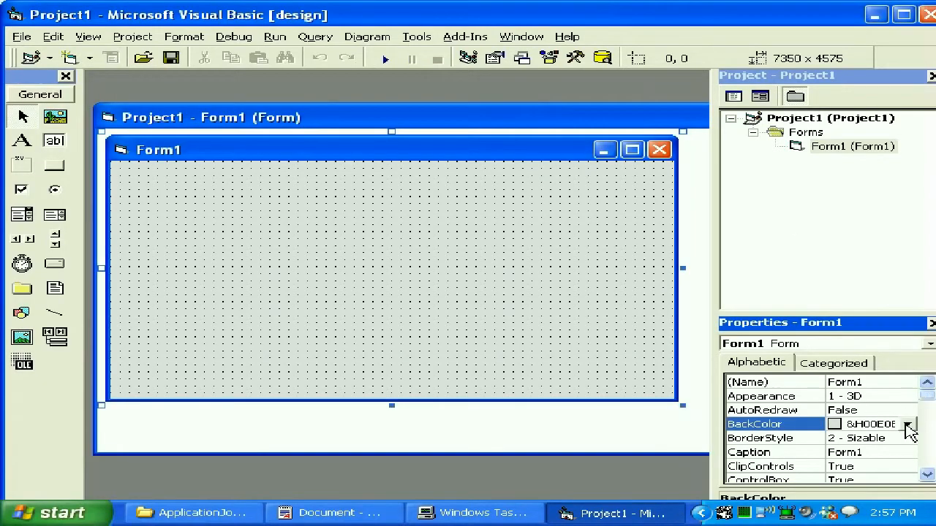
- Set Form1's Caption to 'Joker' and start the project
left_click(749, 451)
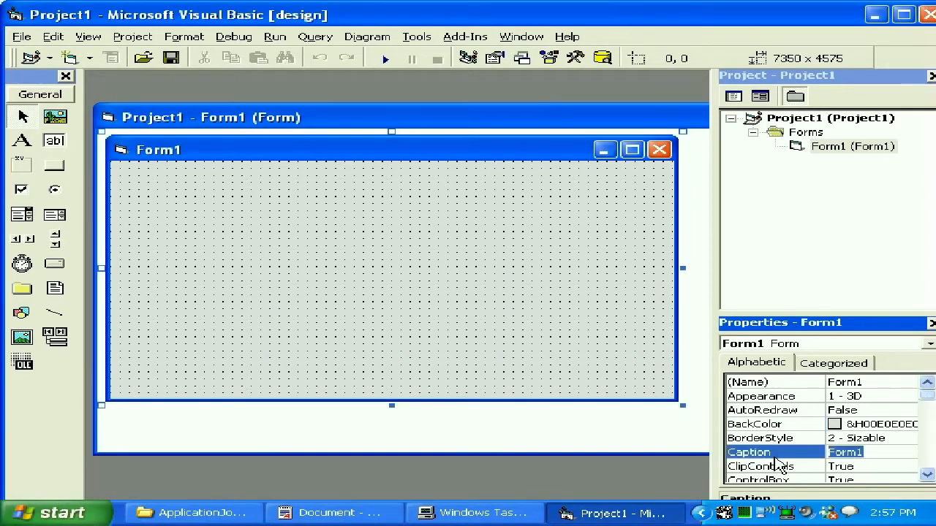
type("Joker")
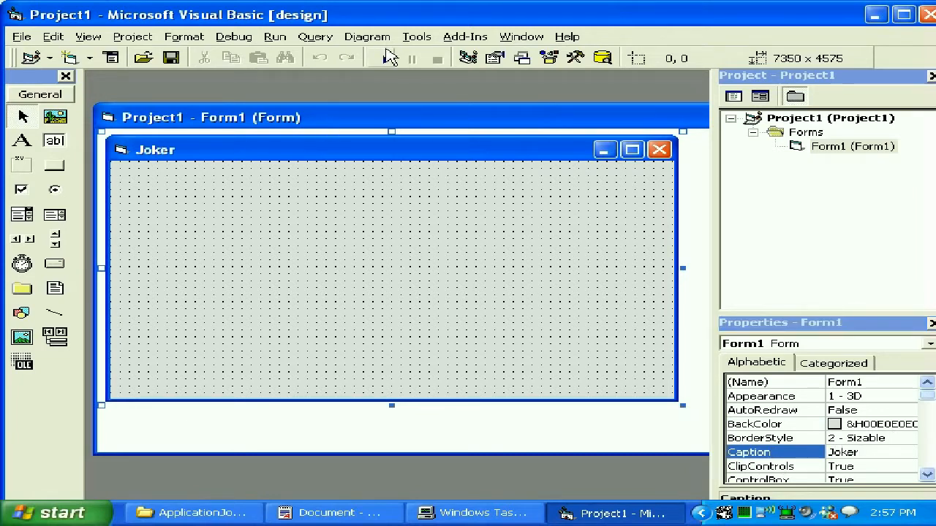
left_click(384, 58)
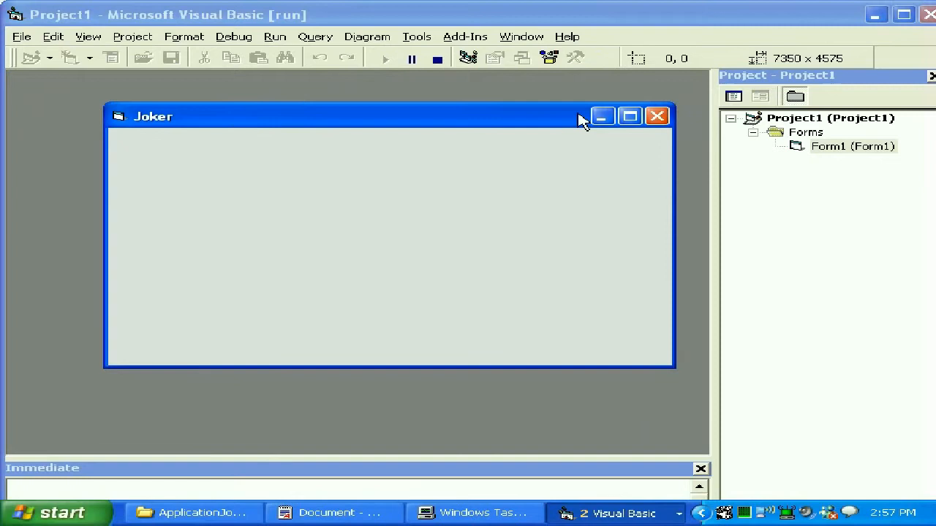
- Stop the preview and give the form's Timer an Interval of 1000
left_click(436, 58)
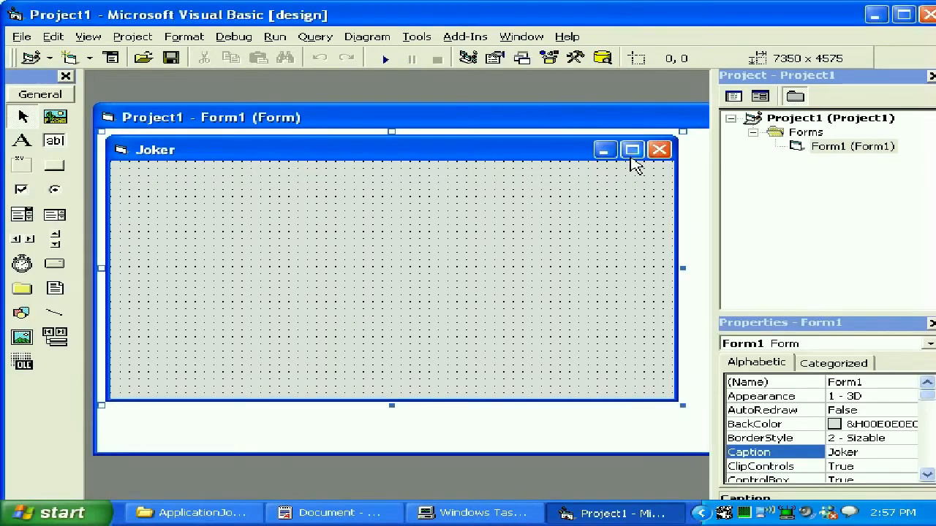
mouse_move(630, 150)
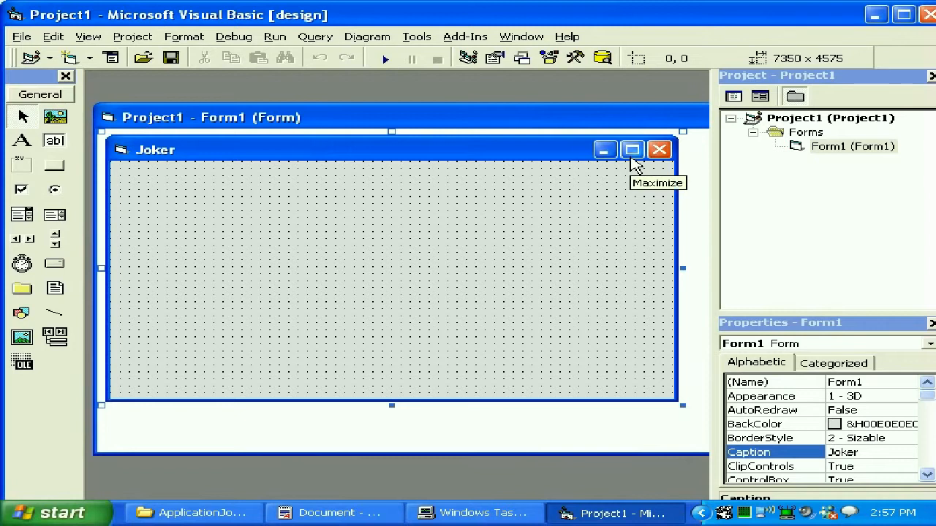
mouse_move(631, 150)
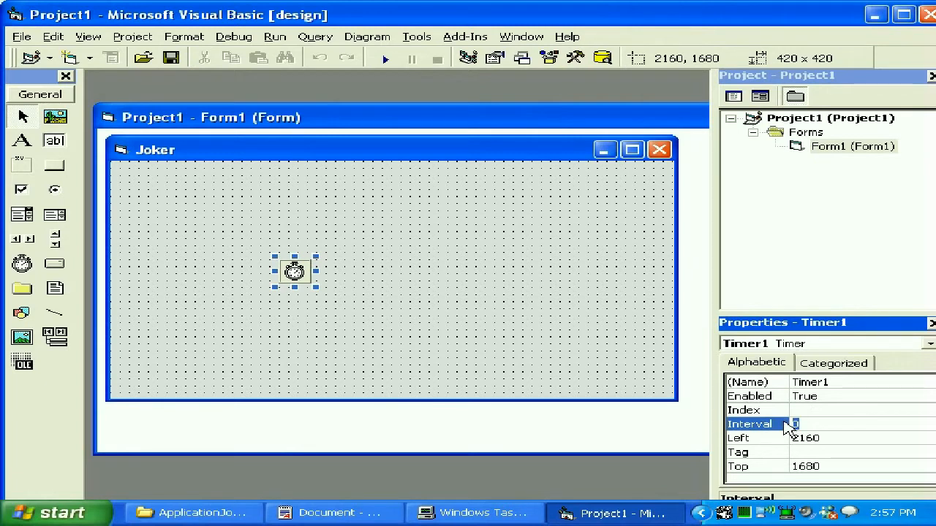
type("1000")
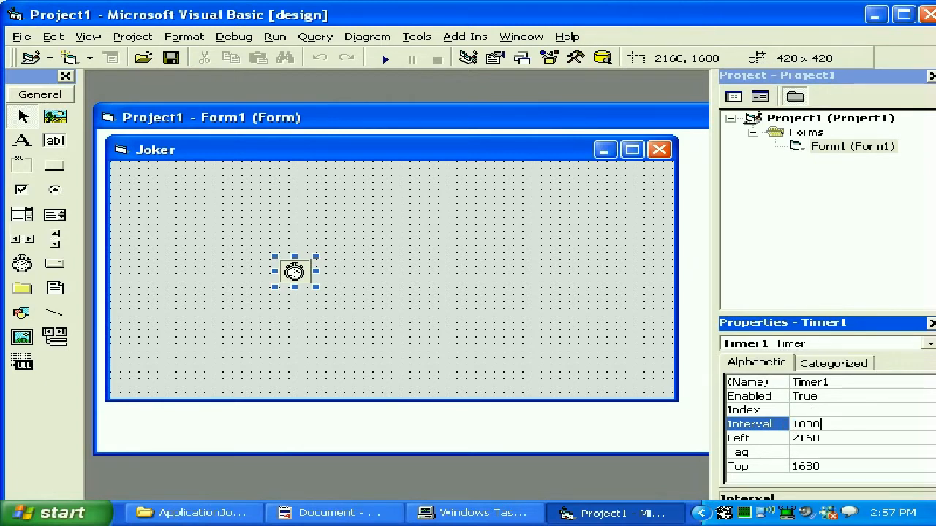
mouse_move(481, 318)
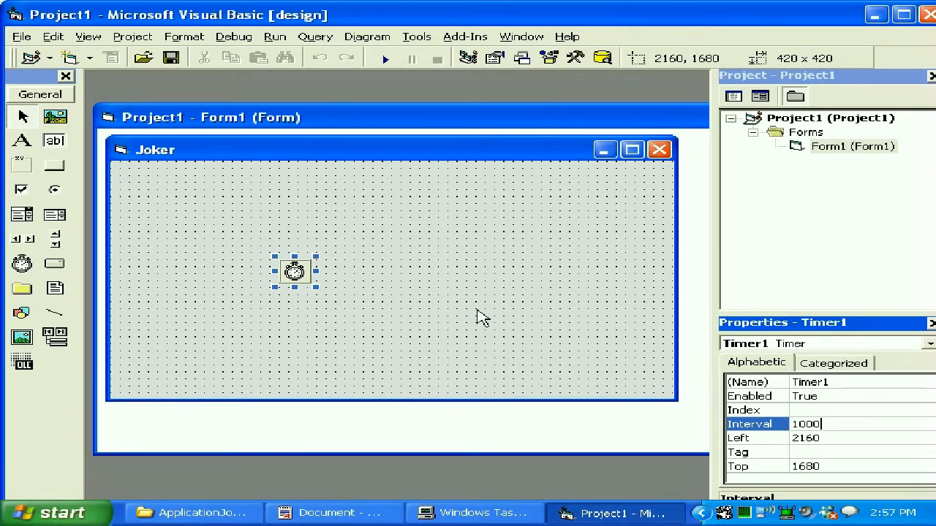
mouse_move(395, 350)
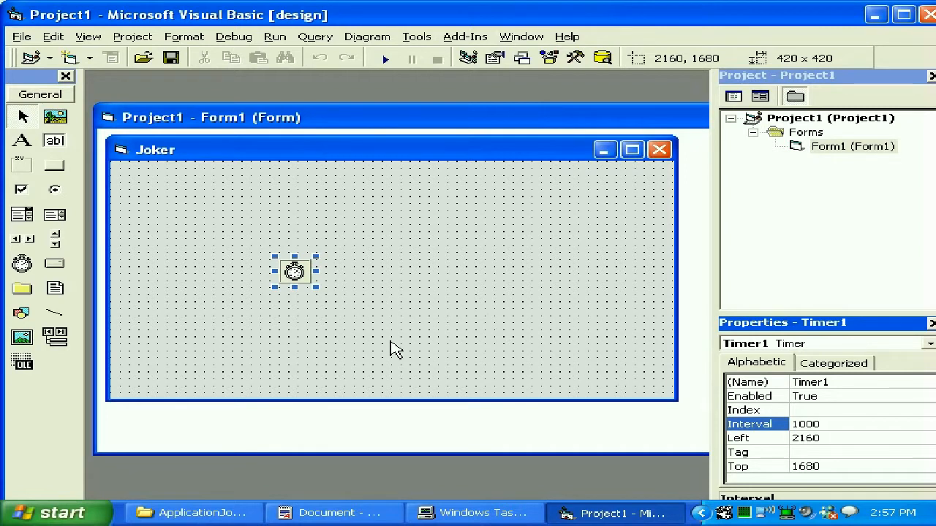
mouse_move(388, 350)
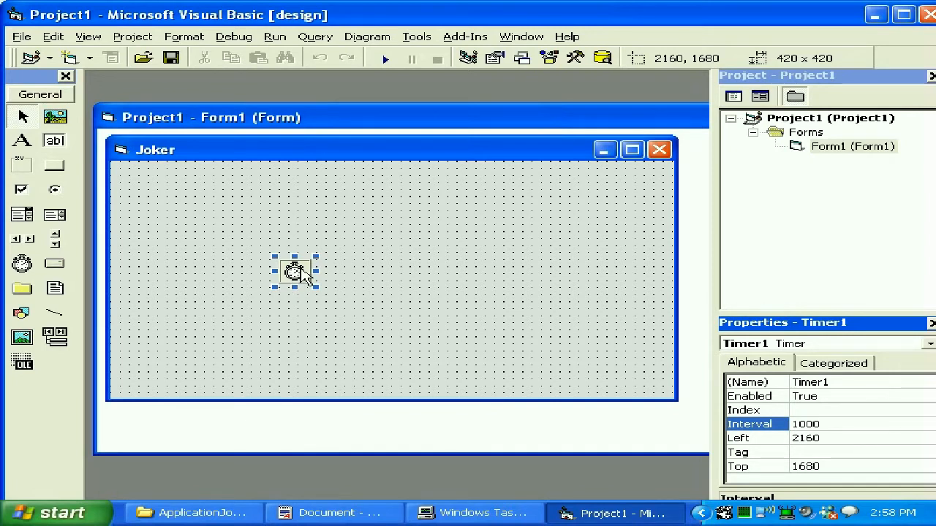
- Write Clipboard.Clear in the Timer1_Timer event and close the code window
double_click(294, 271)
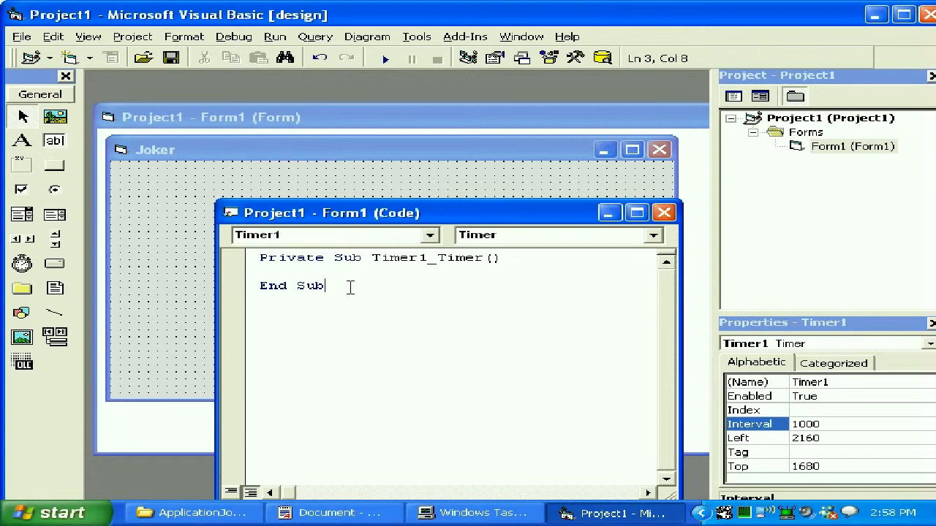
mouse_move(410, 269)
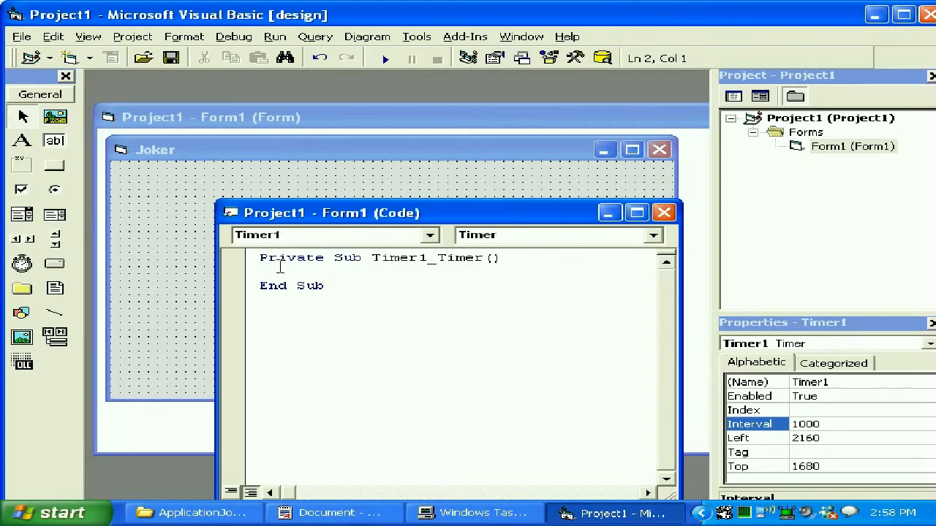
type("clip")
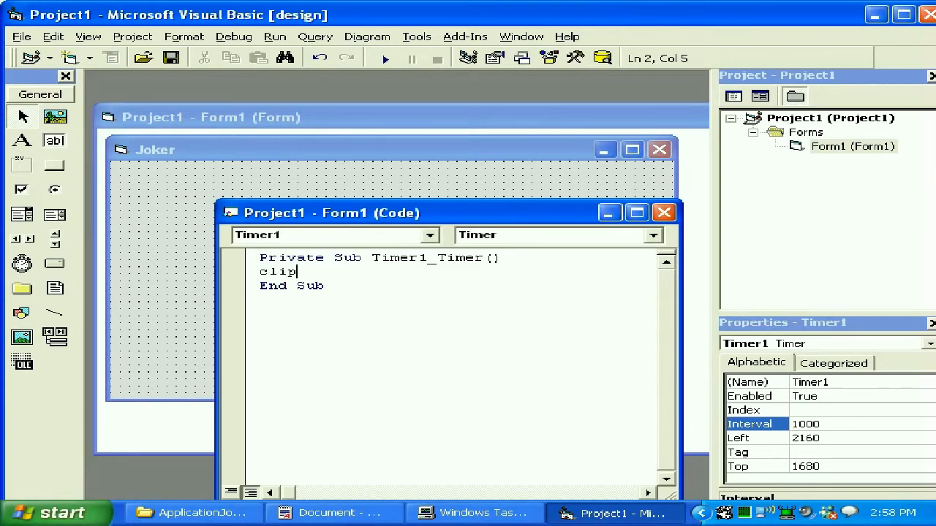
type("board.")
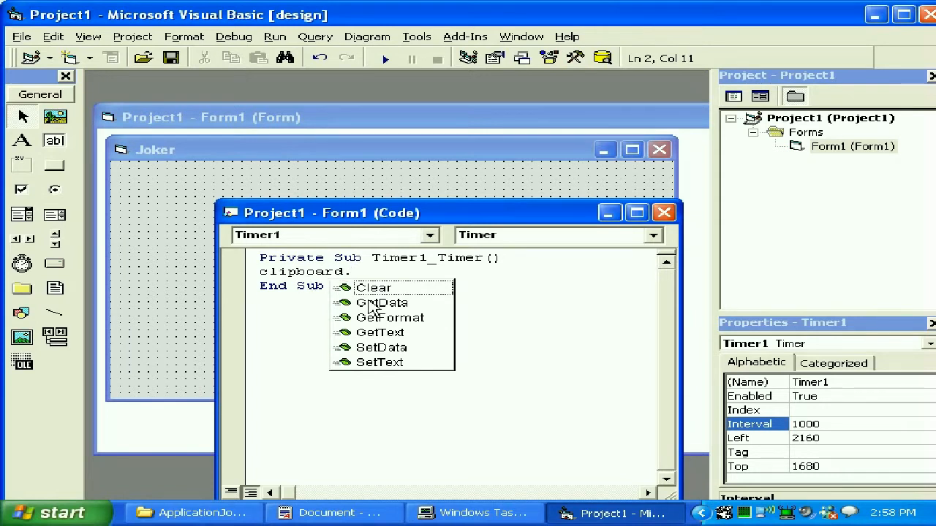
mouse_move(344, 320)
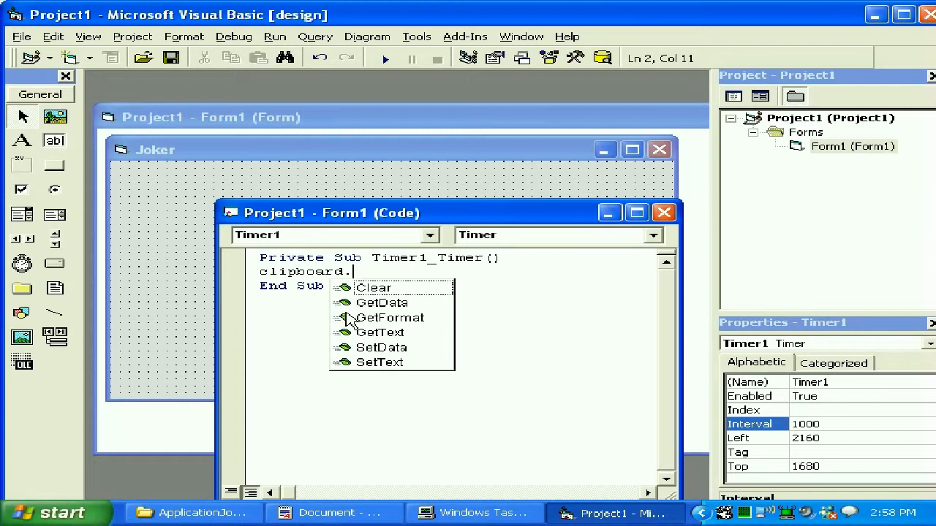
mouse_move(390, 316)
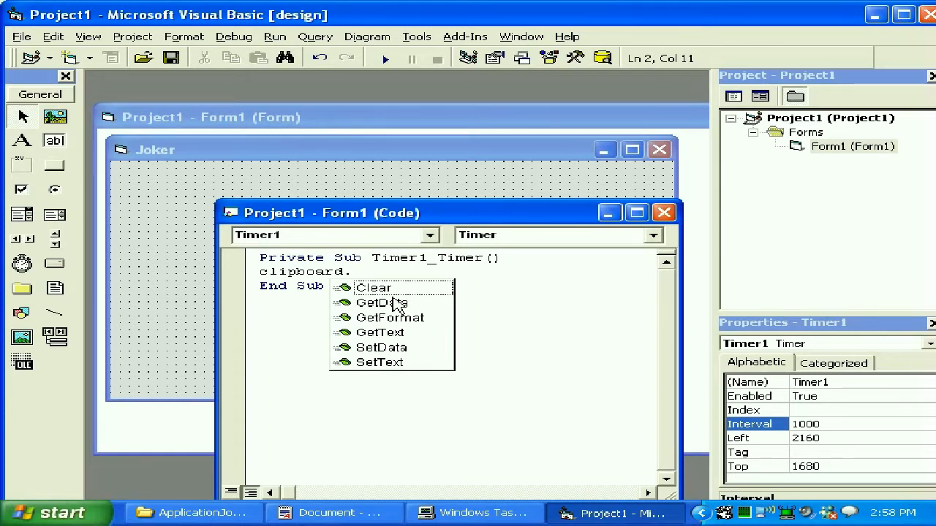
mouse_move(387, 327)
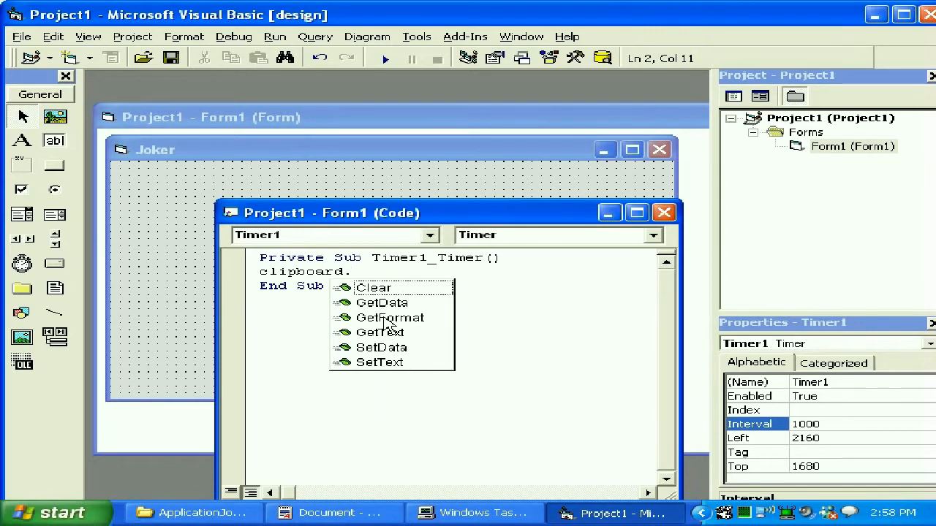
mouse_move(384, 291)
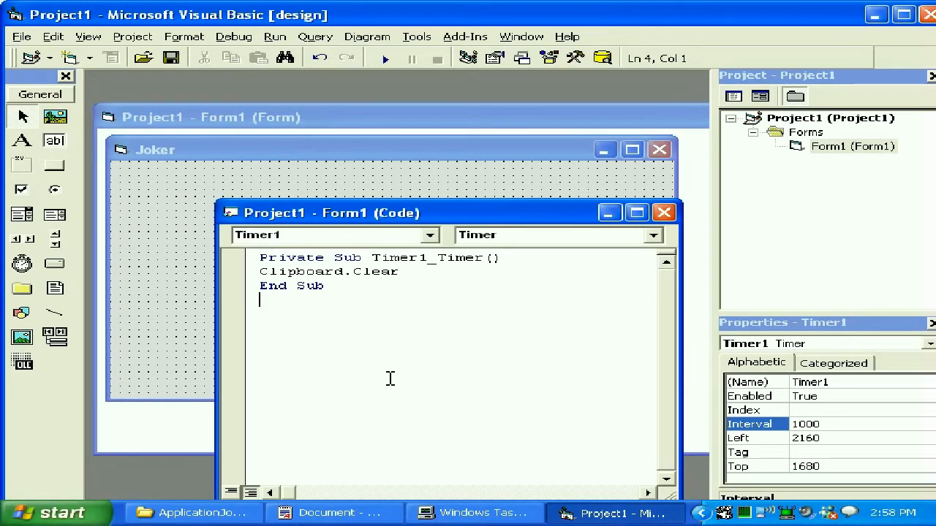
left_click(662, 212)
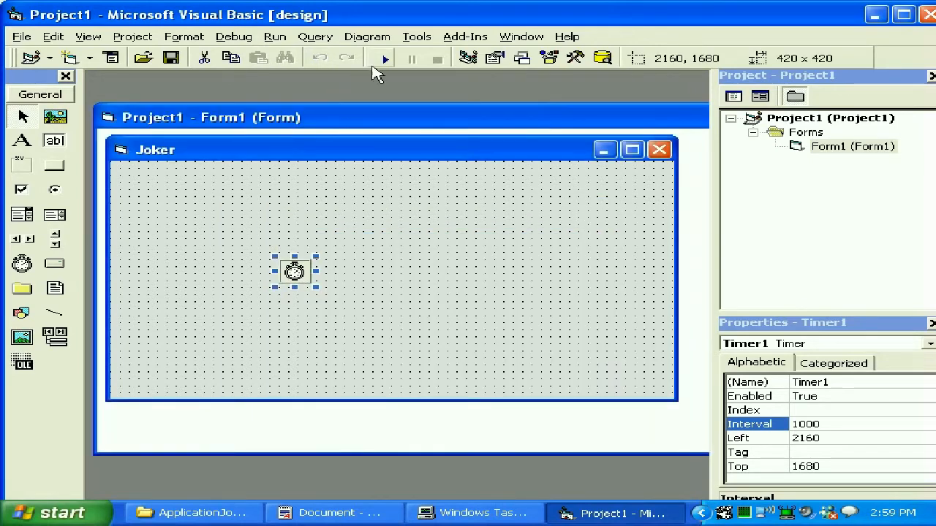
- Run Joker, copy WordPad text, confirm Paste is greyed out, then return to Visual Basic
left_click(381, 58)
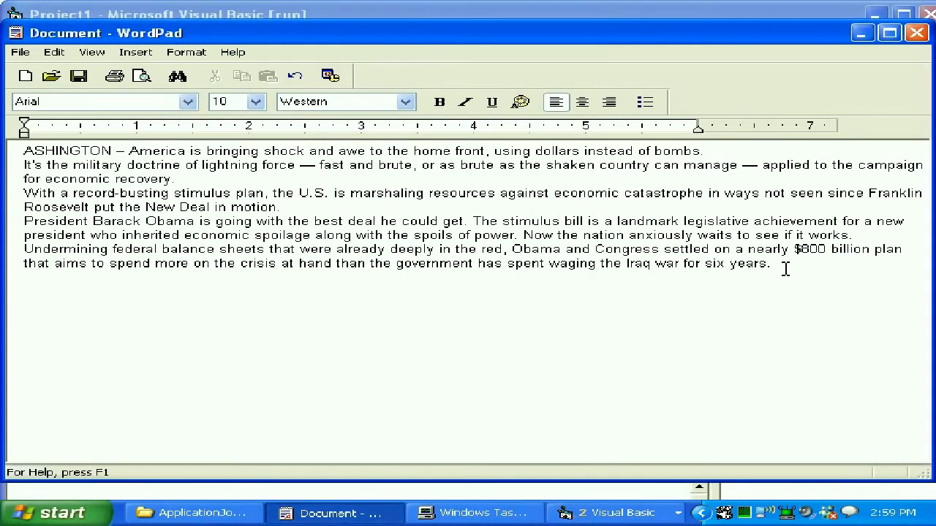
key("ctrl+a")
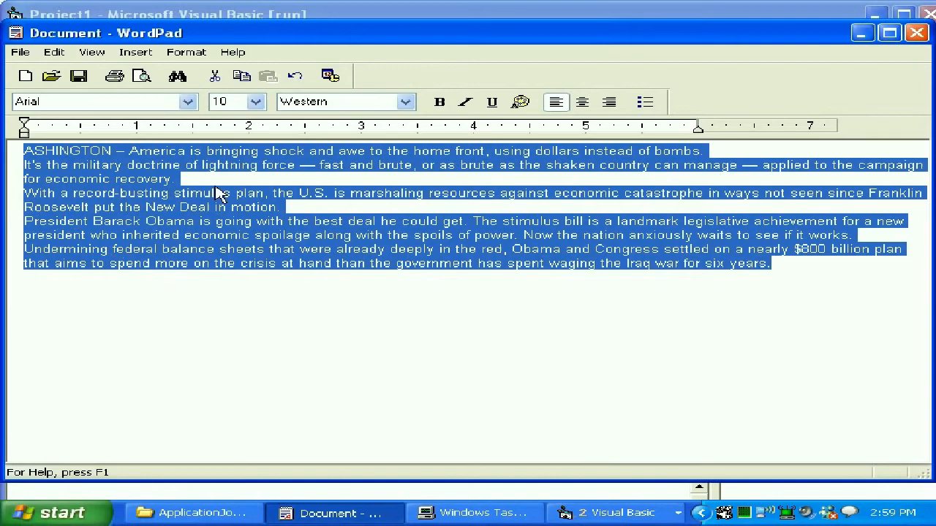
left_click(24, 291)
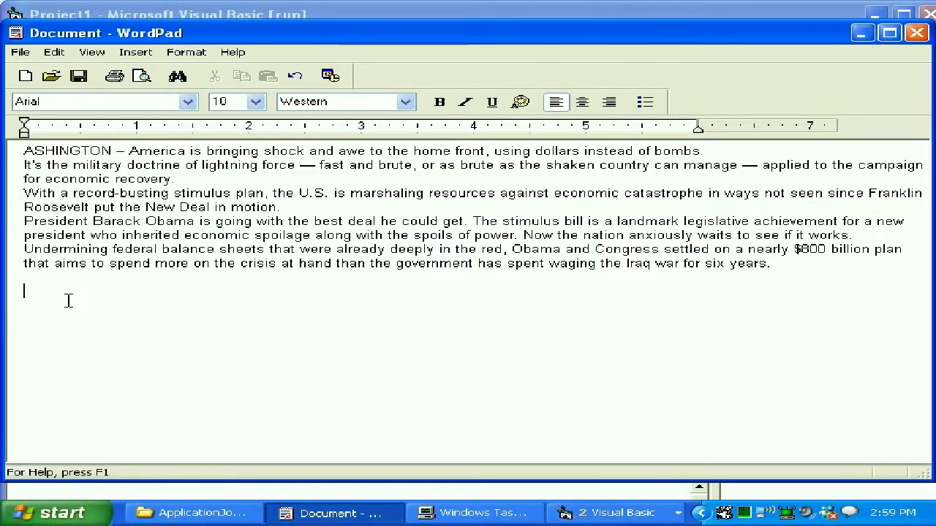
right_click(66, 299)
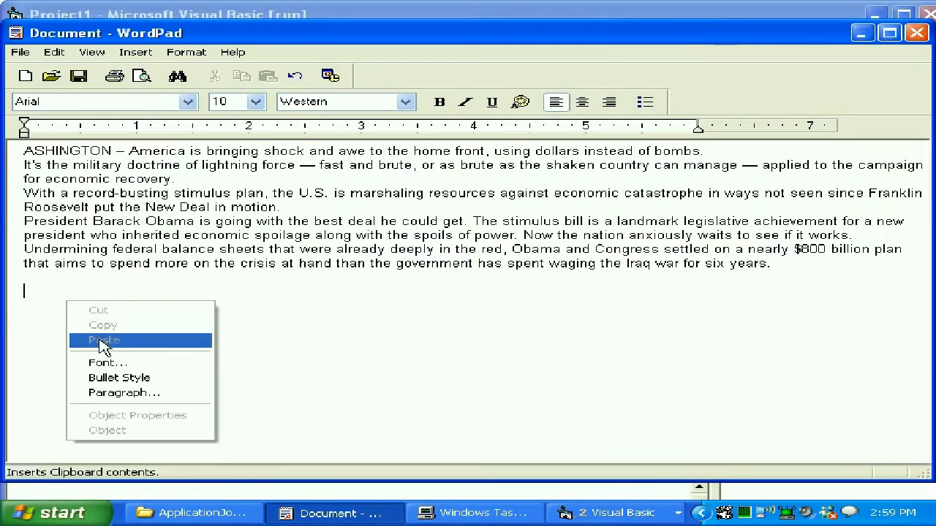
mouse_move(161, 350)
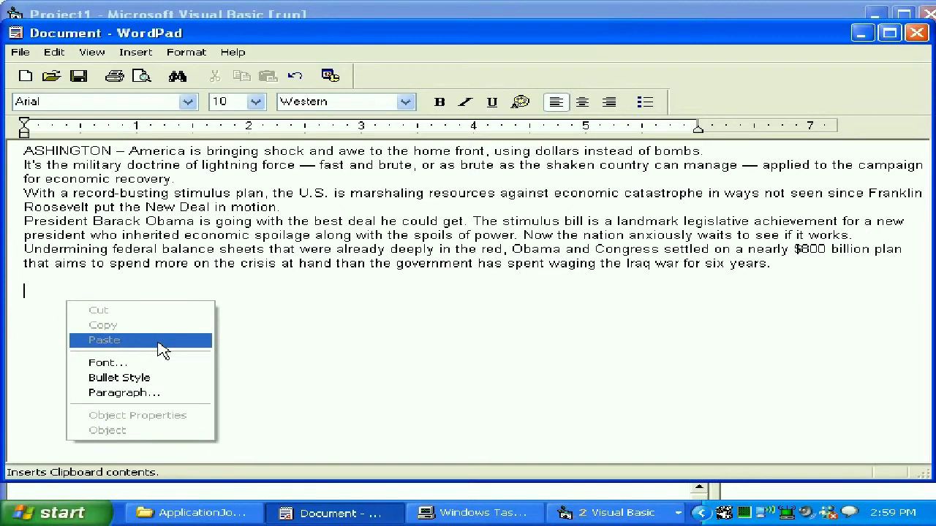
left_click(103, 340)
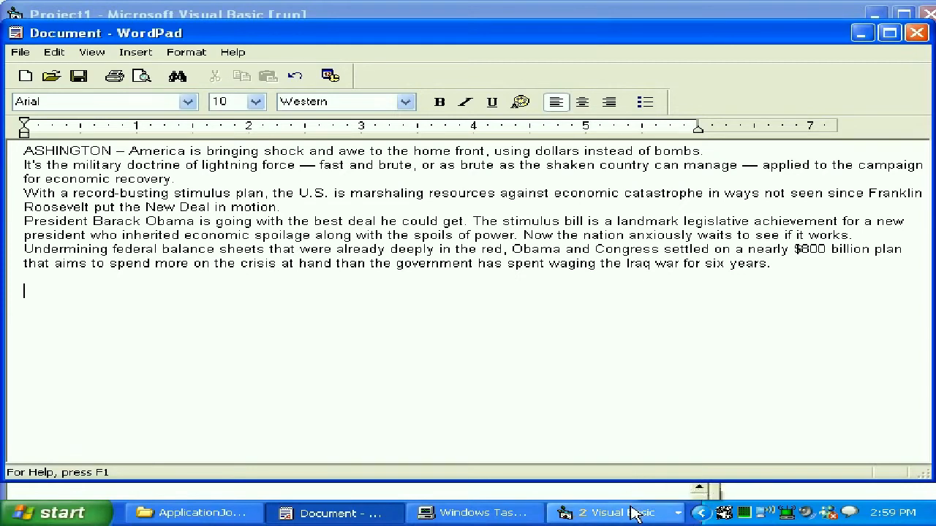
mouse_move(618, 513)
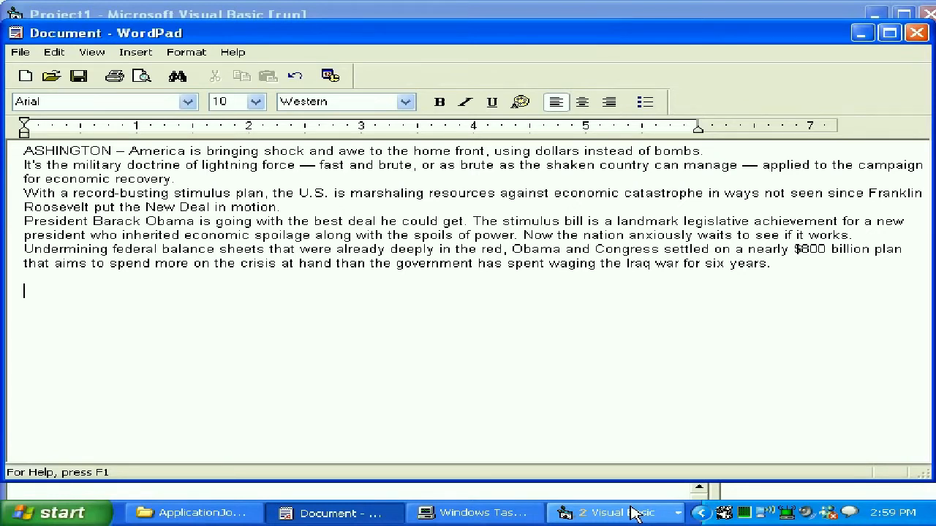
left_click(616, 512)
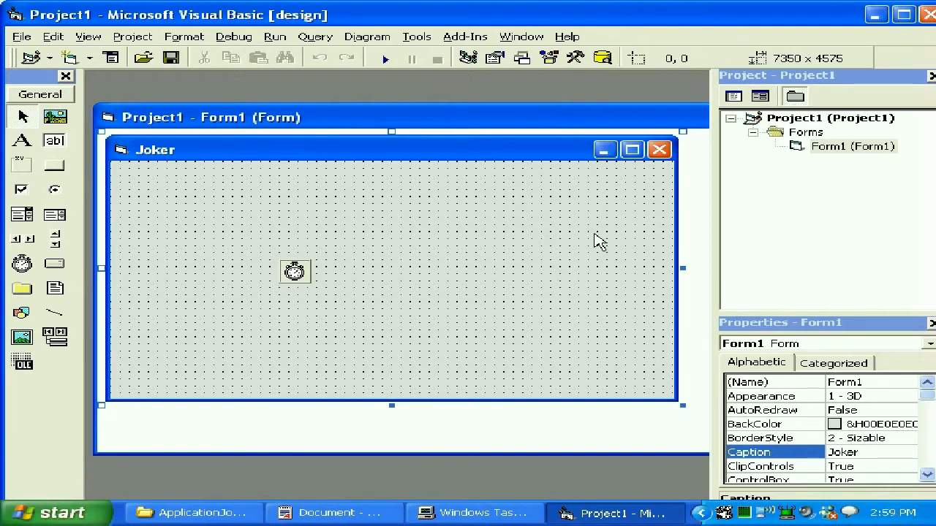
mouse_move(691, 373)
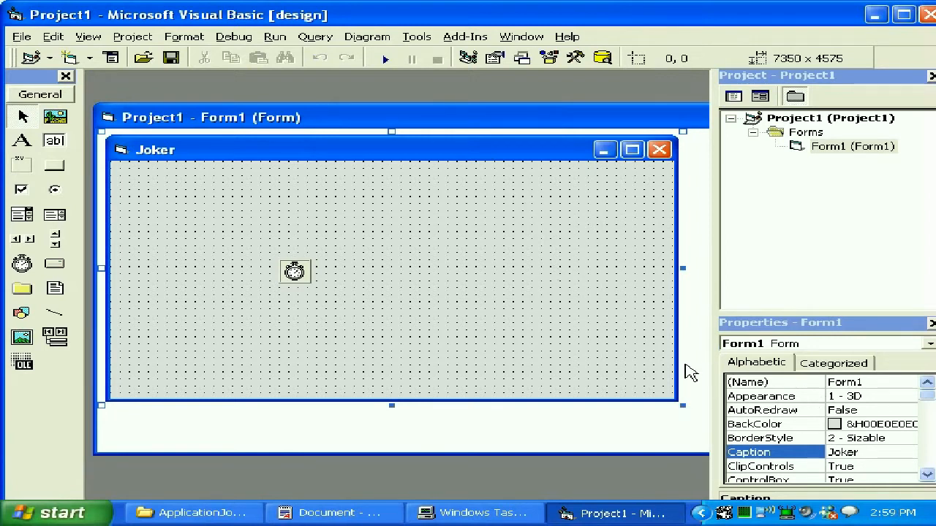
mouse_move(656, 230)
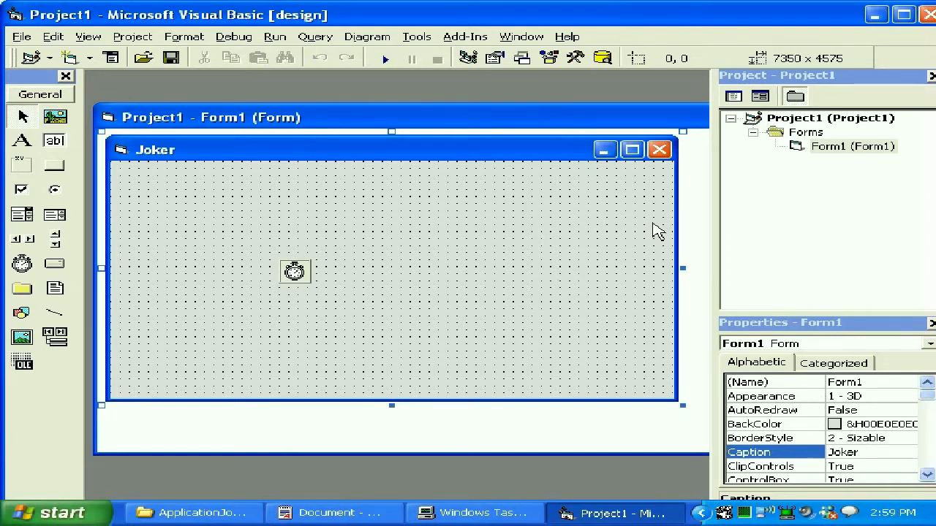
mouse_move(437, 58)
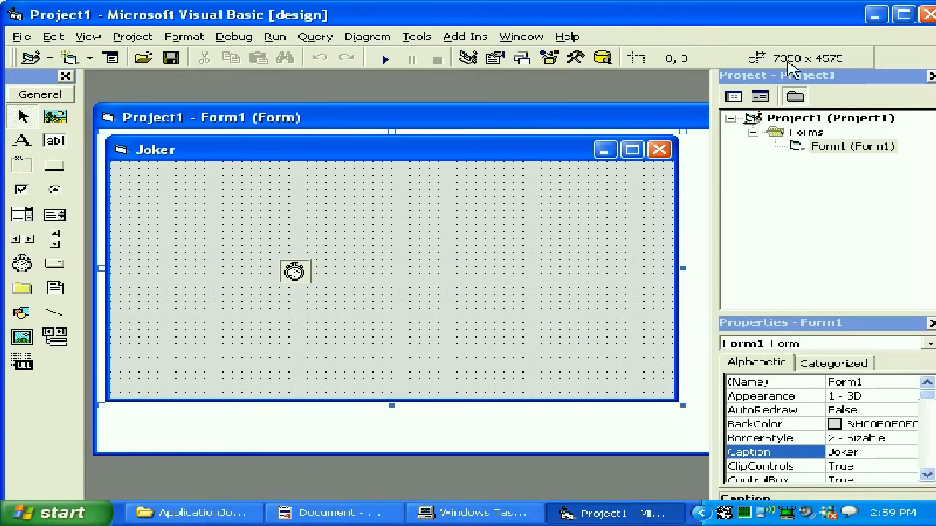
mouse_move(603, 376)
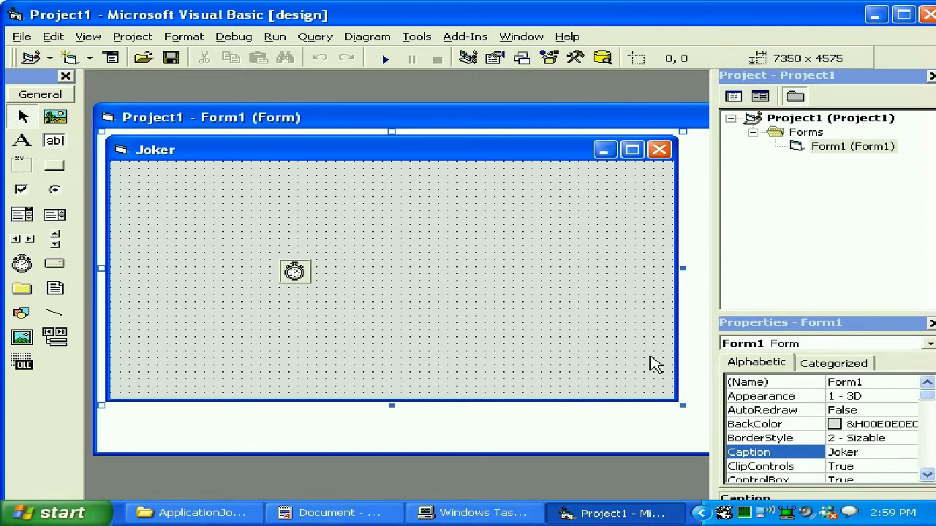
- Set Form1's Visible property to False and start the project
scroll("down", 3)
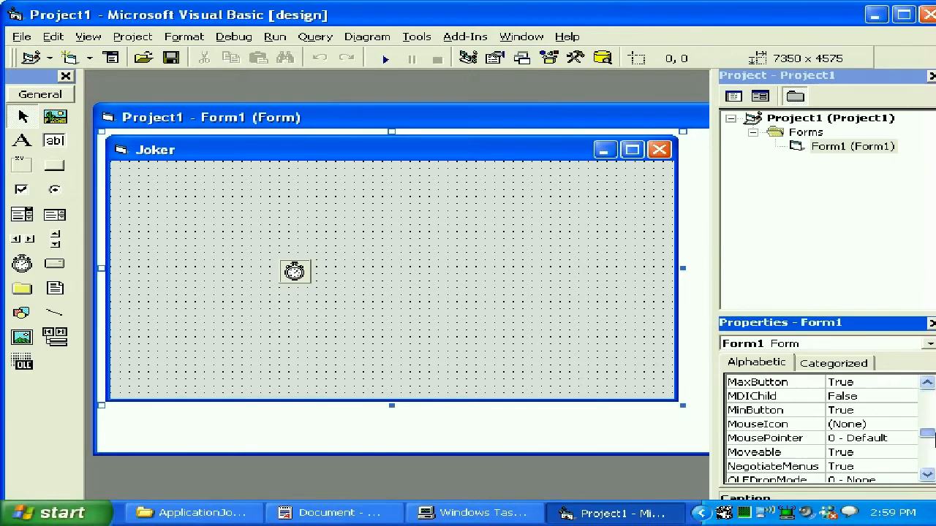
scroll("down", 3)
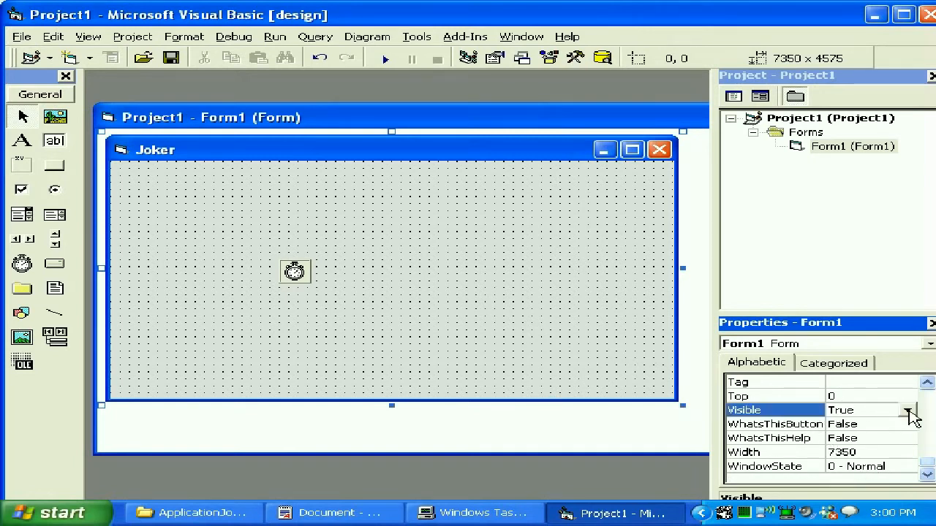
left_click(910, 410)
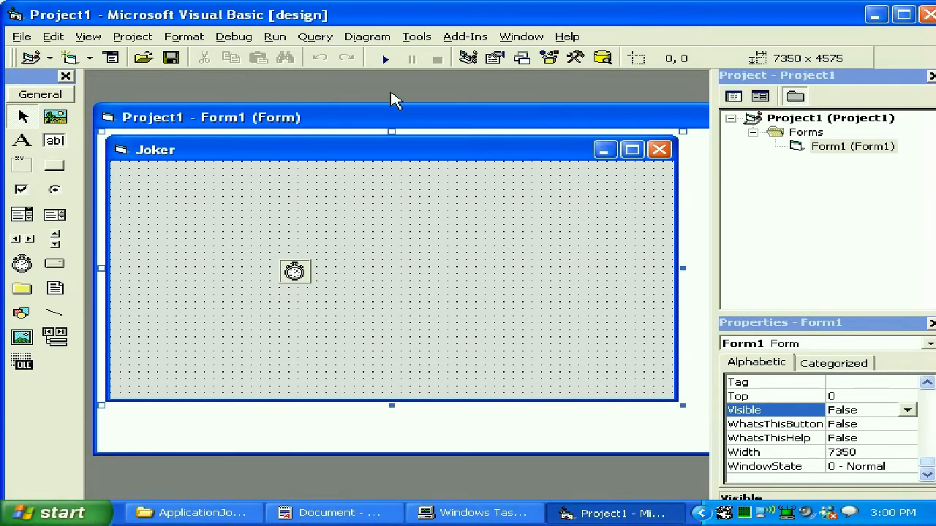
left_click(385, 58)
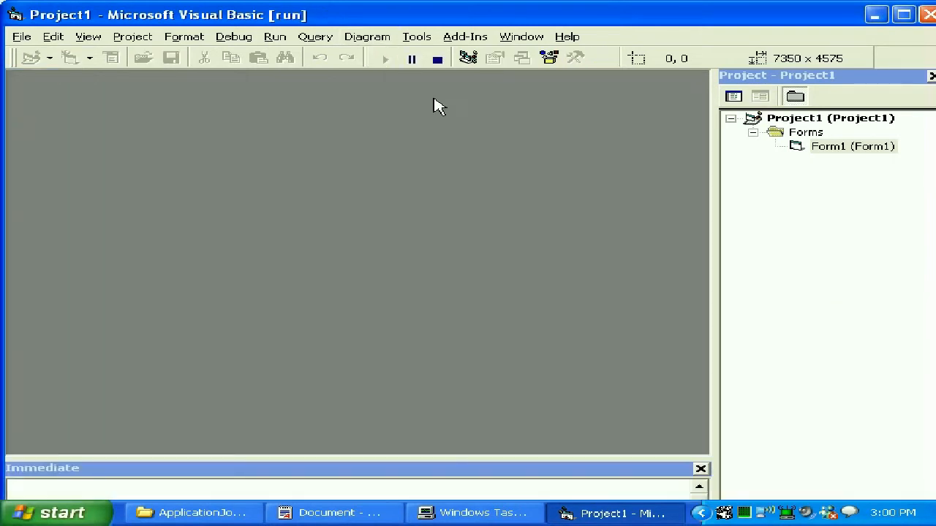
mouse_move(16, 146)
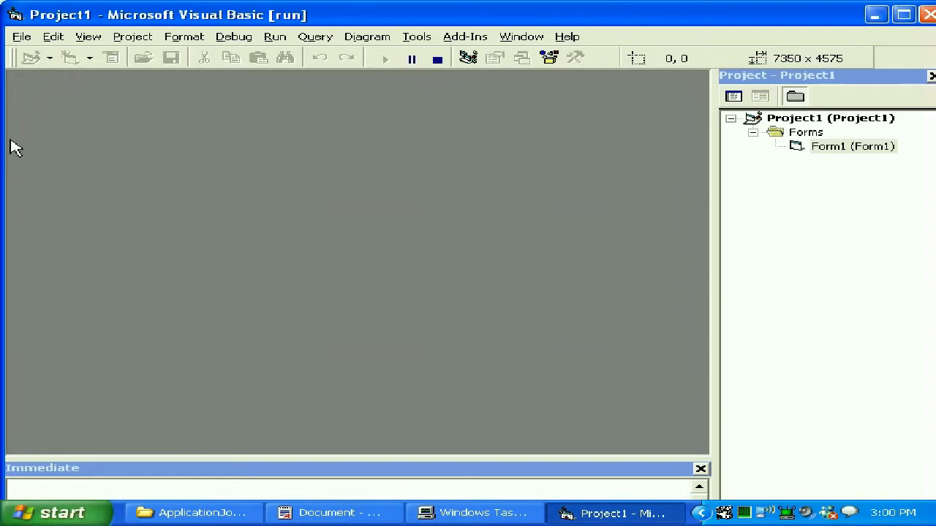
mouse_move(389, 256)
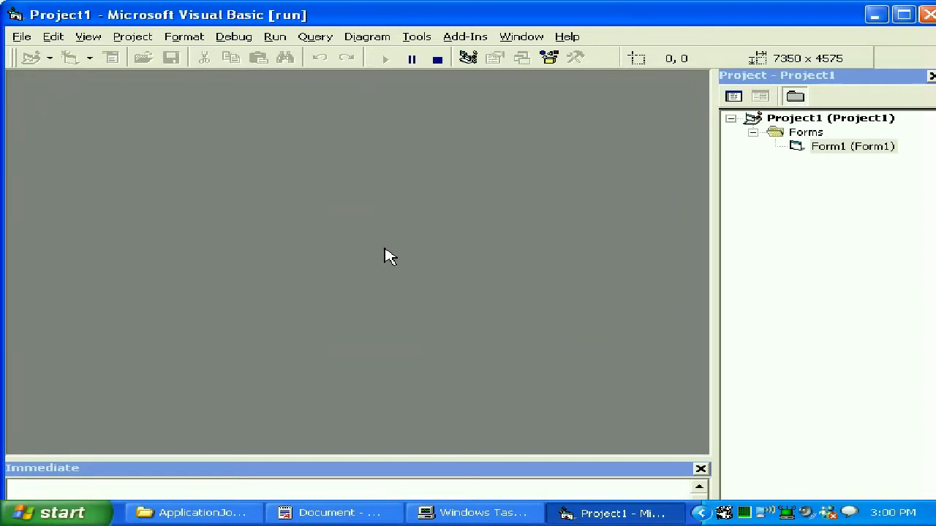
mouse_move(395, 257)
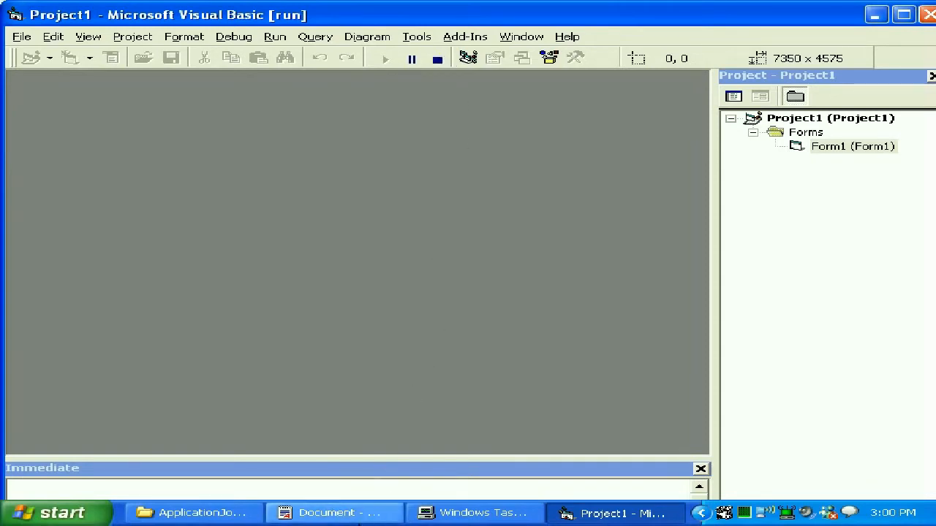
mouse_move(193, 512)
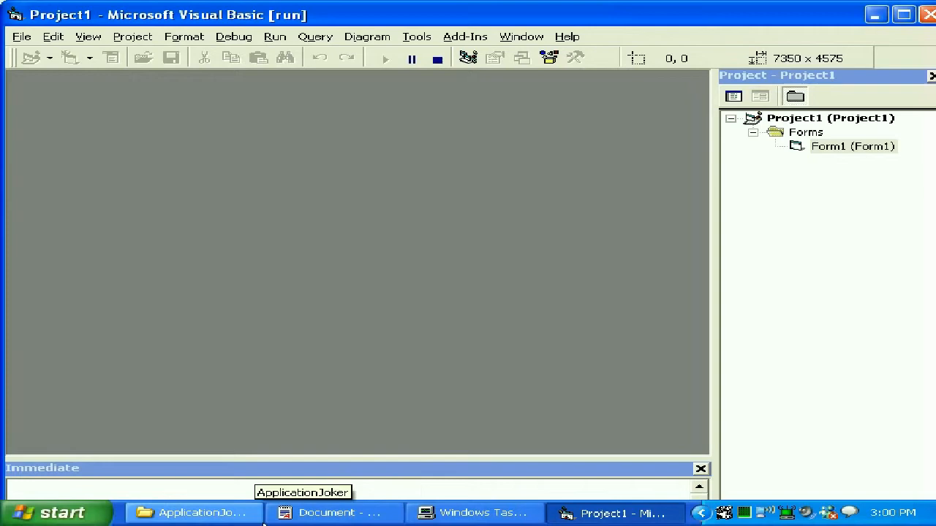
- Find Project1 in Task Manager, confirm WordPad's Paste is disabled, then return to Visual Basic
left_click(473, 512)
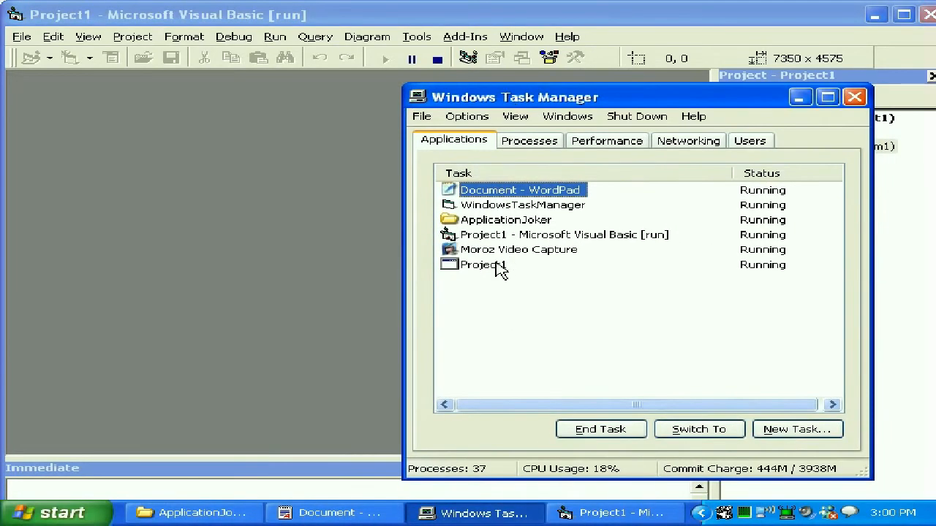
left_click(483, 265)
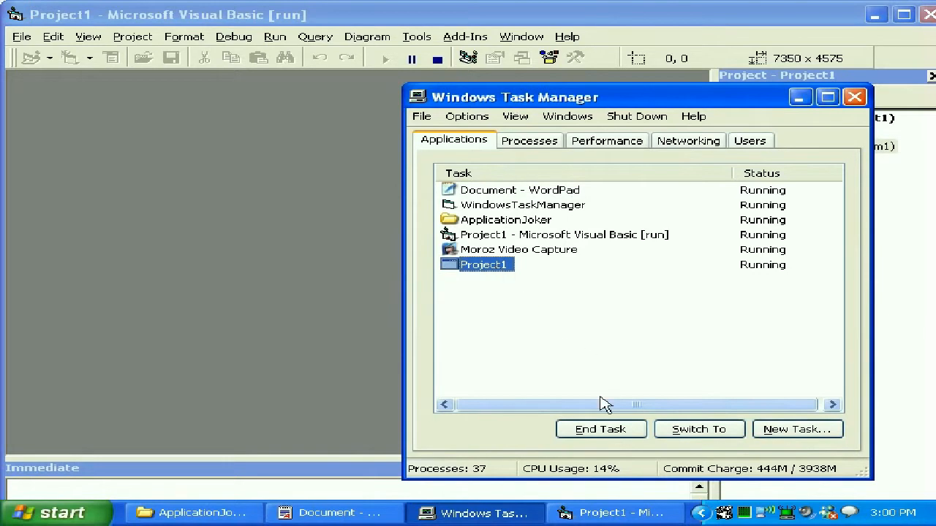
mouse_move(581, 331)
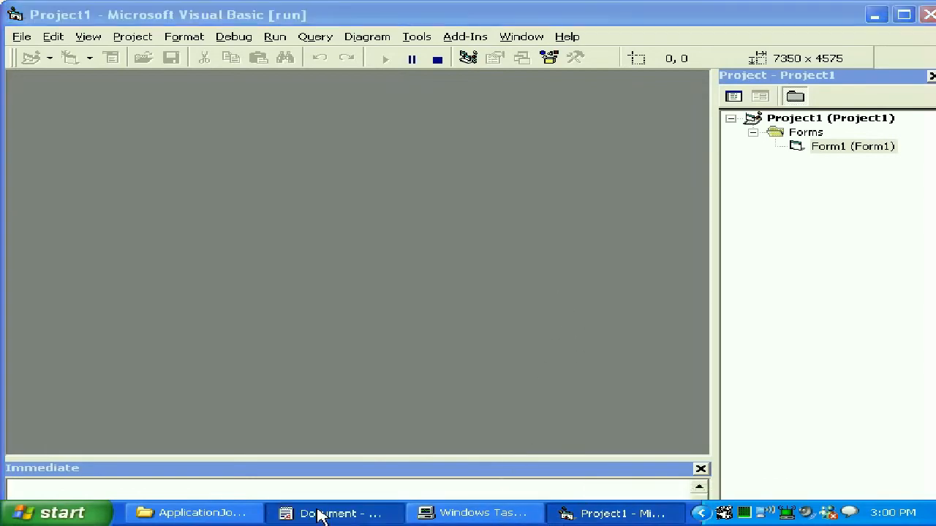
left_click(335, 512)
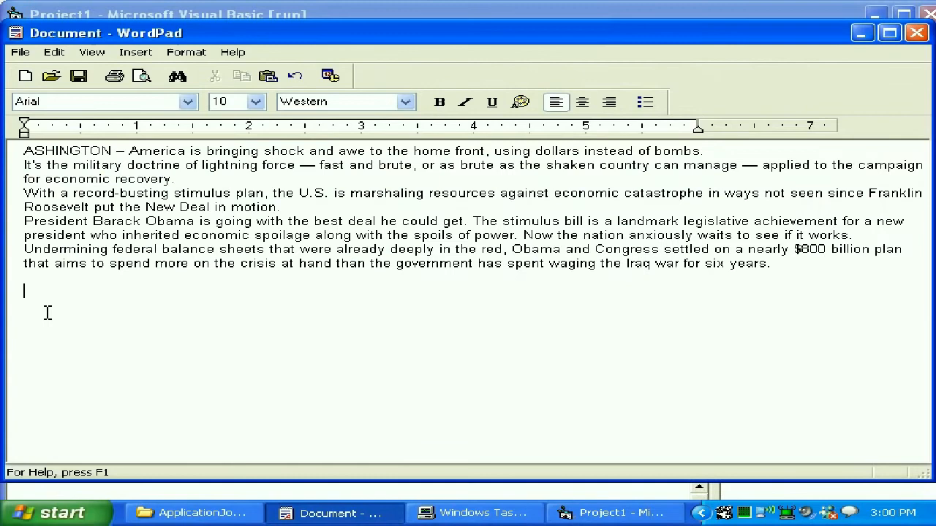
right_click(47, 313)
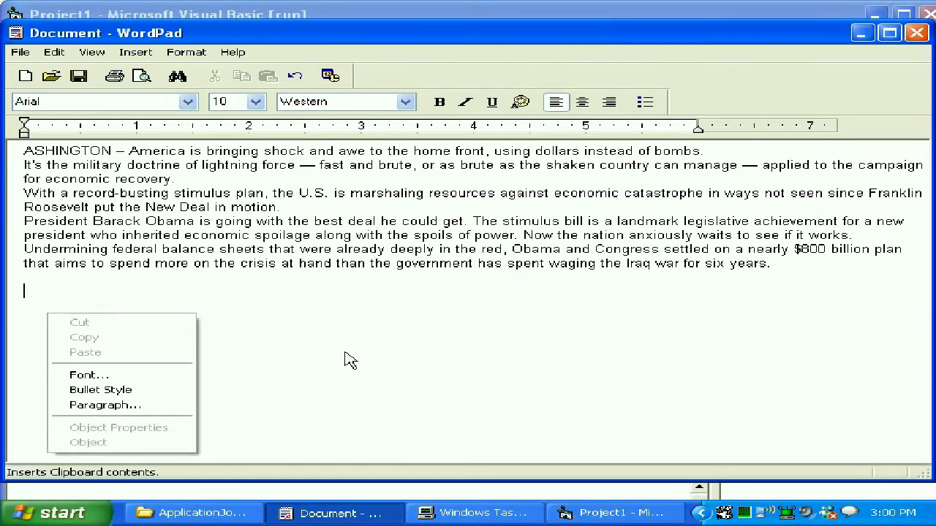
left_click(613, 512)
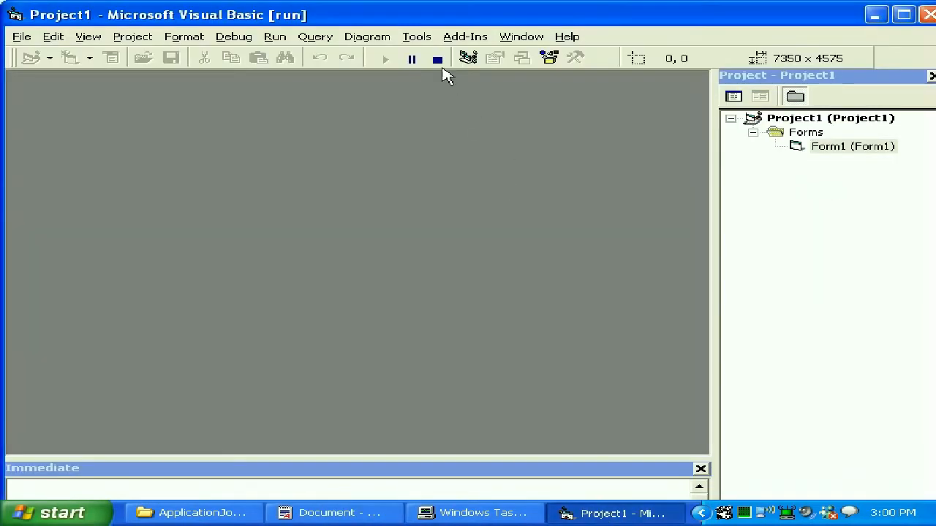
- Stop the project, rerun it to spot Project1 in Task Manager, then stop it again
left_click(437, 58)
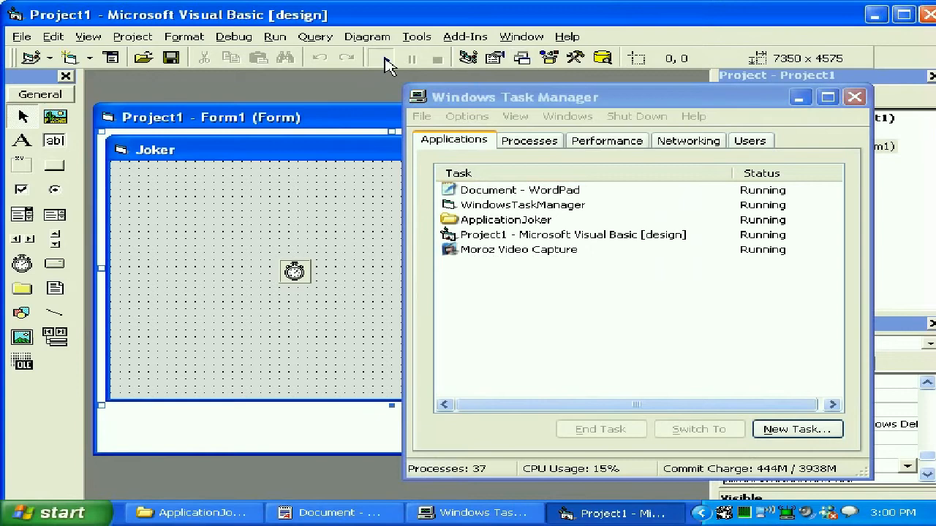
left_click(384, 58)
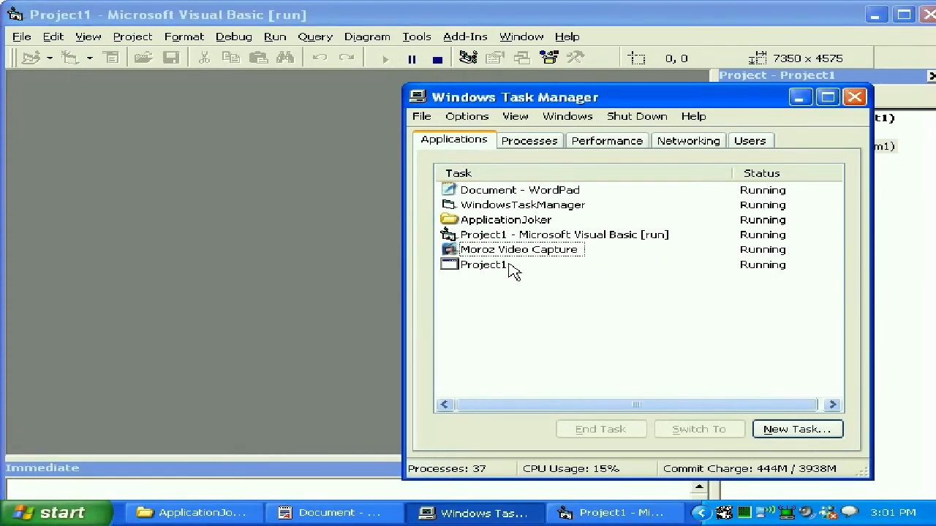
left_click(484, 264)
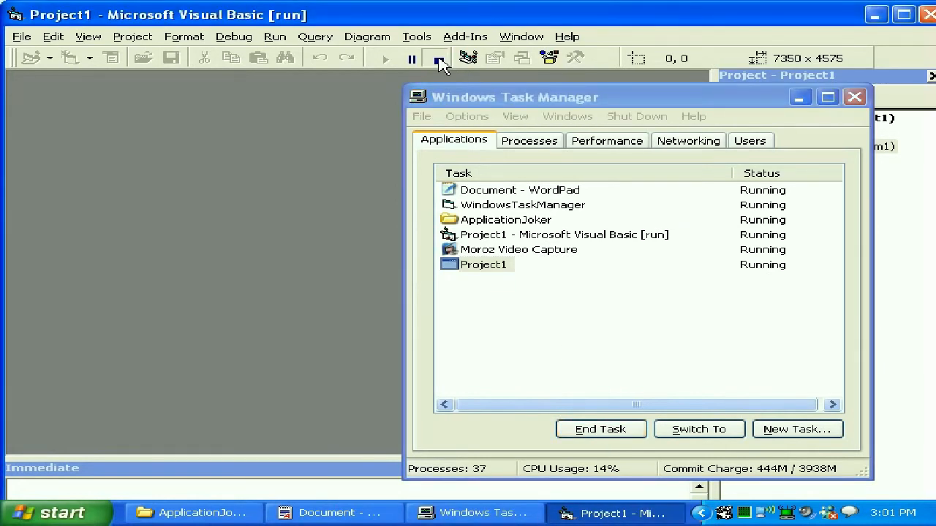
left_click(438, 58)
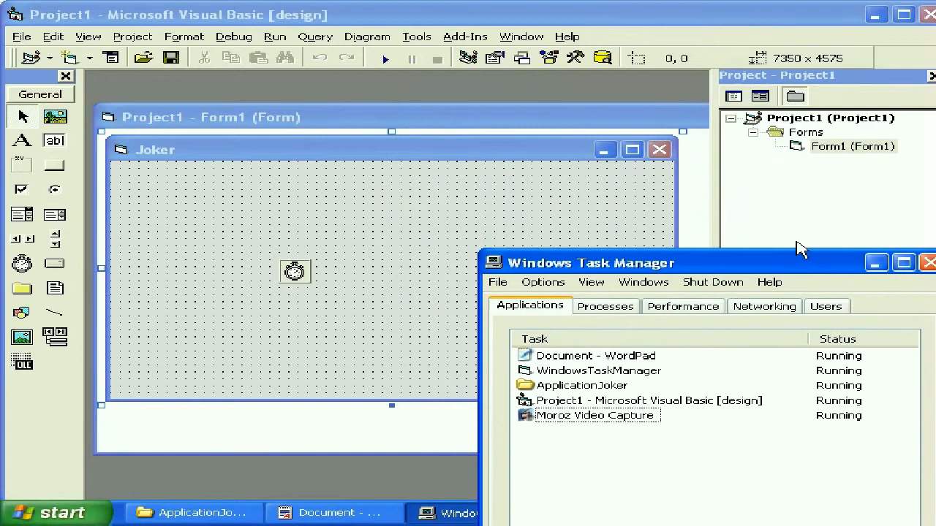
- Set the Project Name to WindowsTaskManager in Project1 Properties
left_click(830, 118)
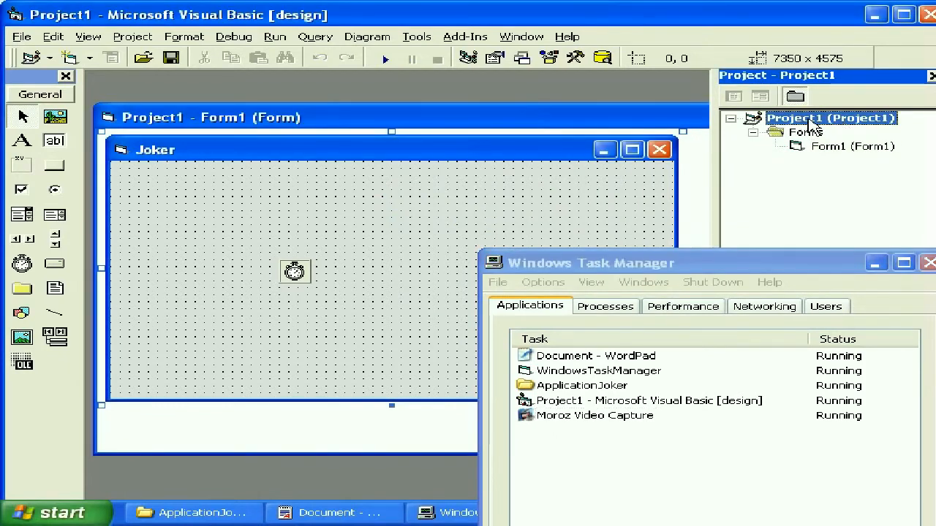
right_click(831, 118)
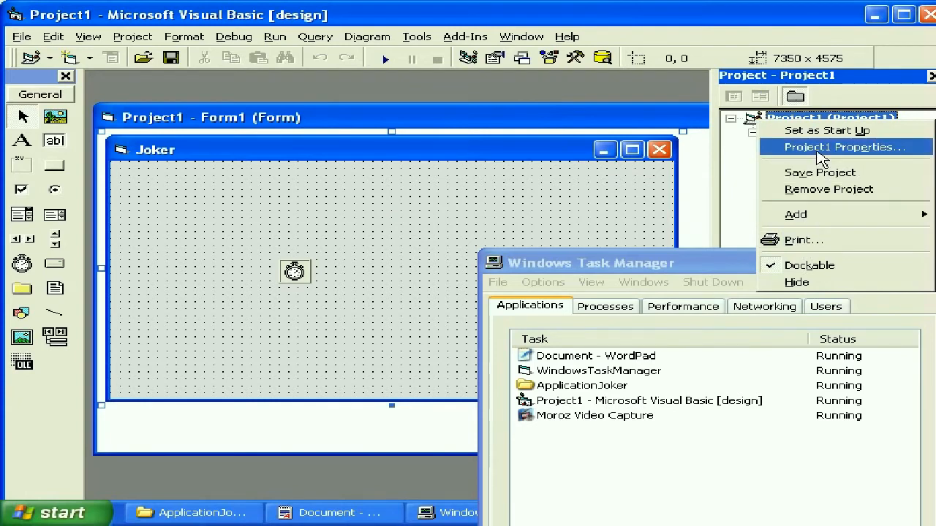
left_click(845, 147)
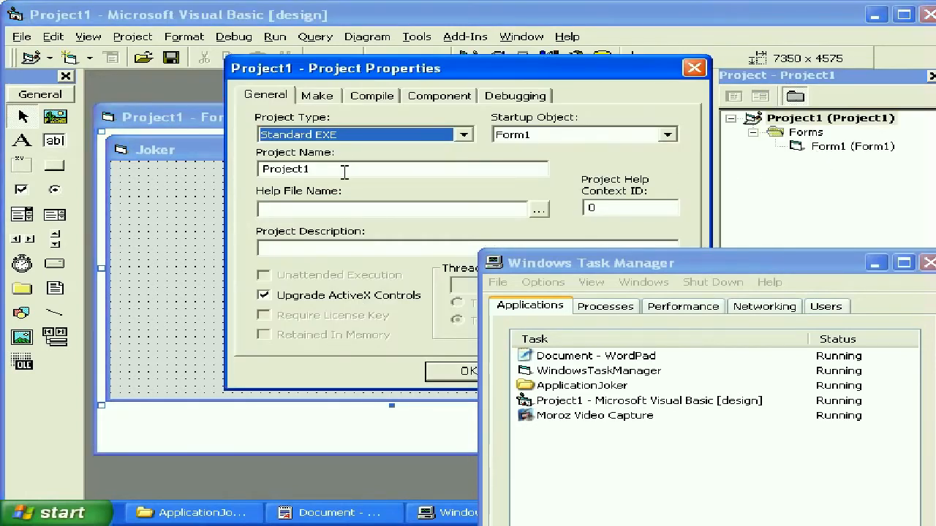
type("WindowsTask")
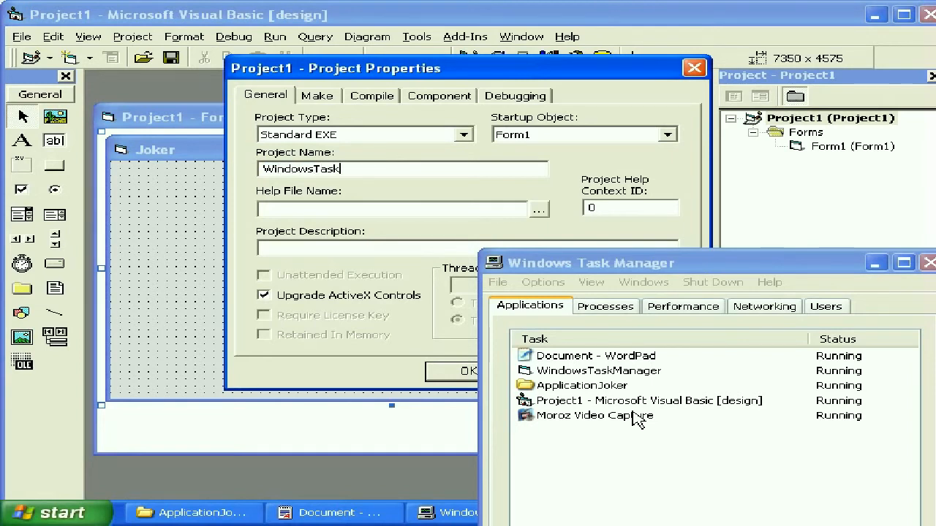
type("Manager")
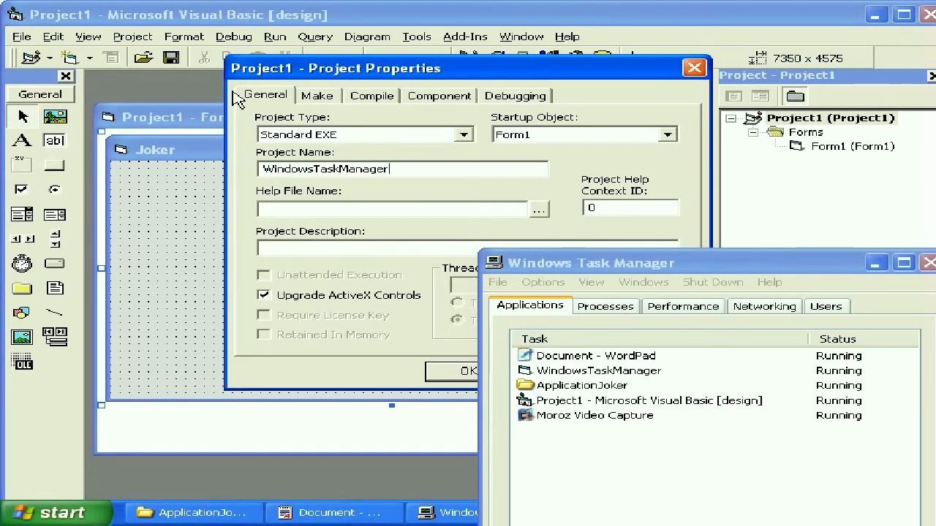
mouse_move(457, 83)
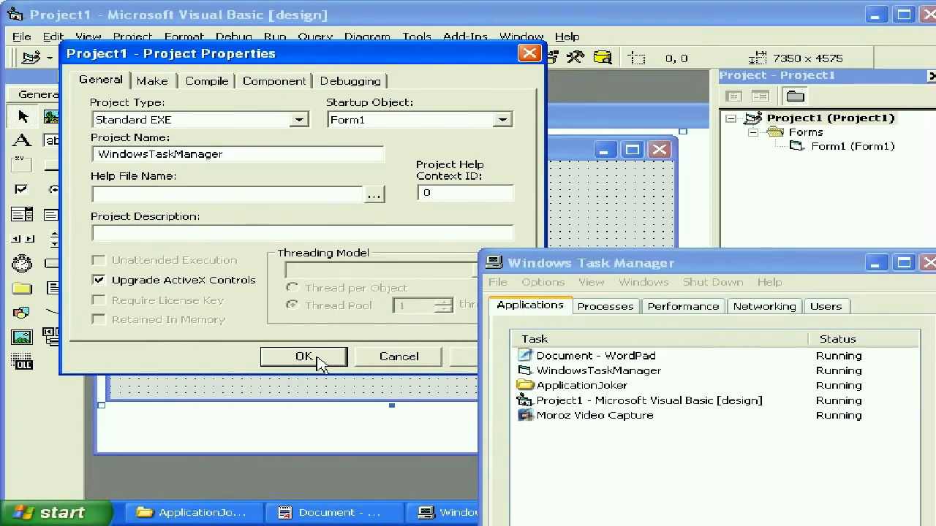
left_click(302, 356)
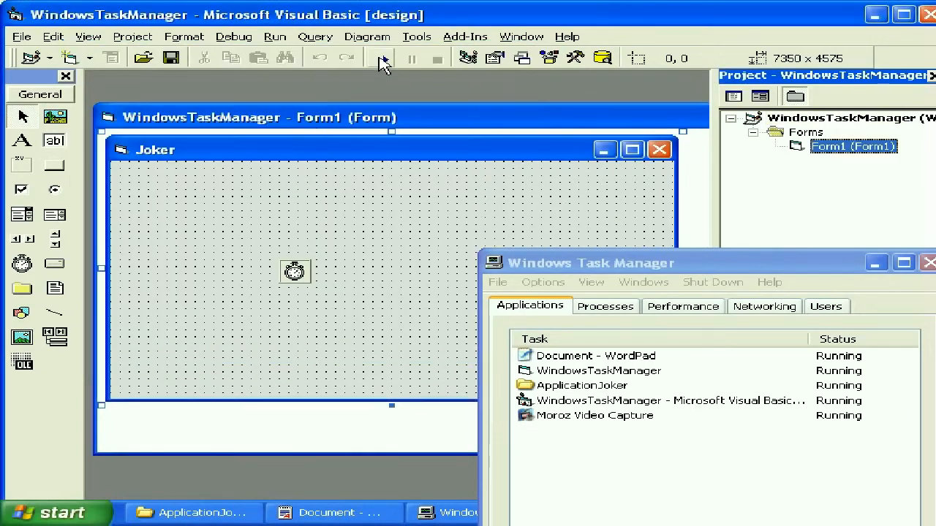
left_click(384, 58)
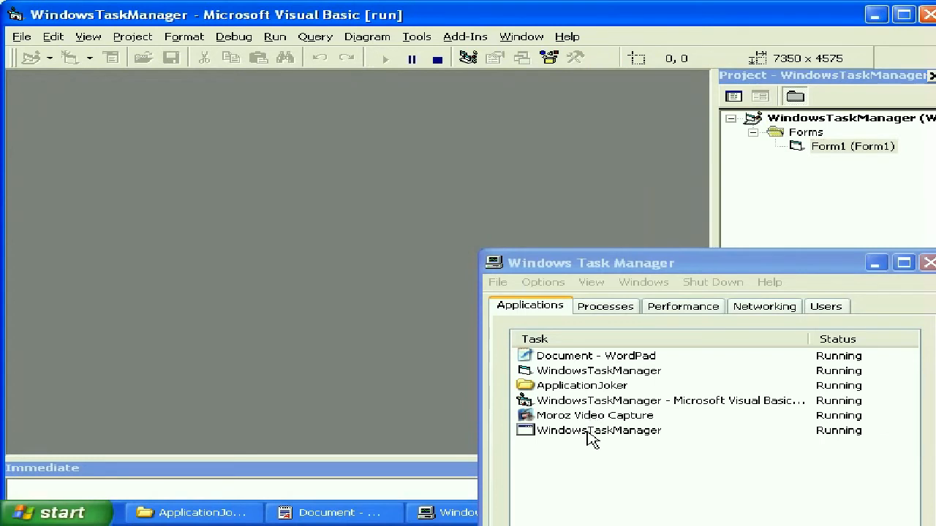
mouse_move(749, 413)
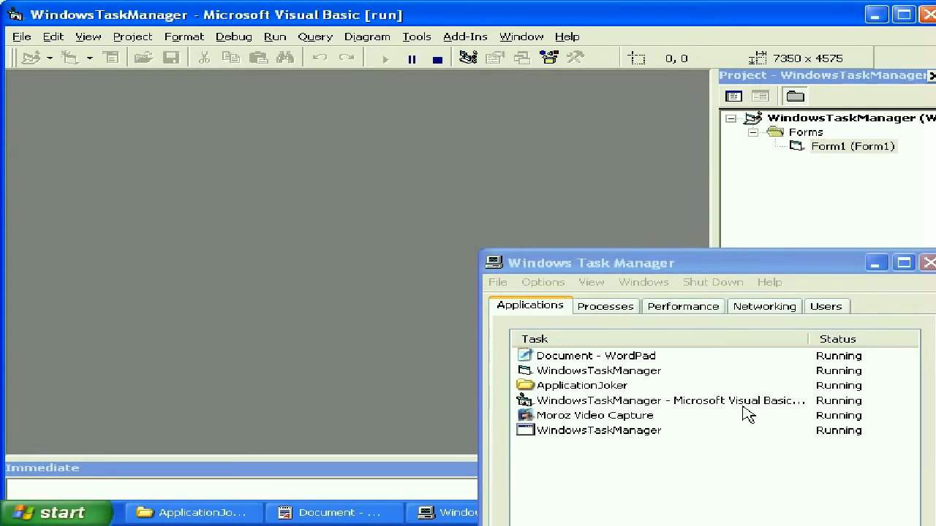
mouse_move(430, 315)
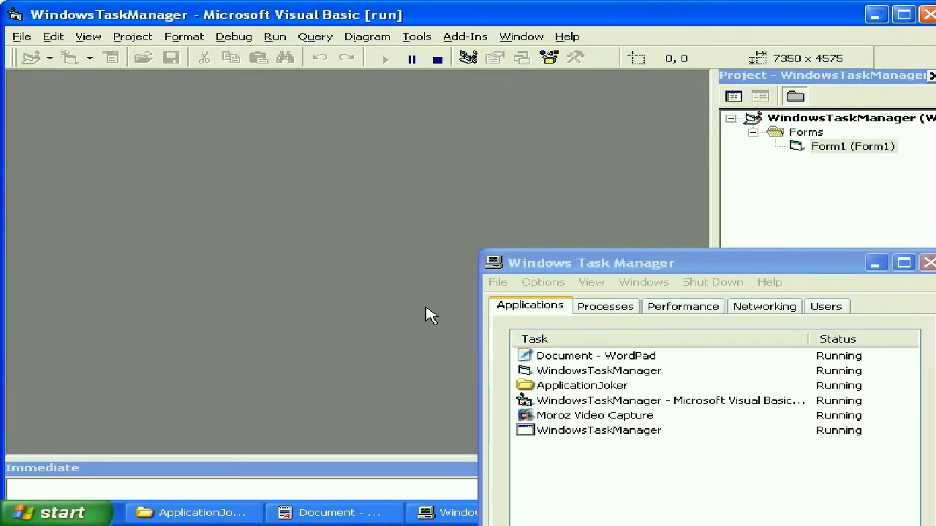
mouse_move(757, 248)
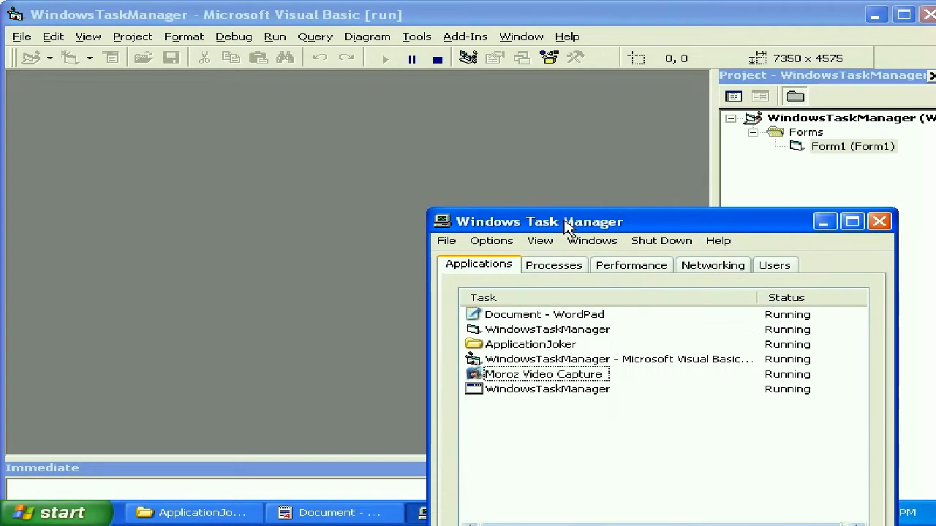
mouse_move(720, 435)
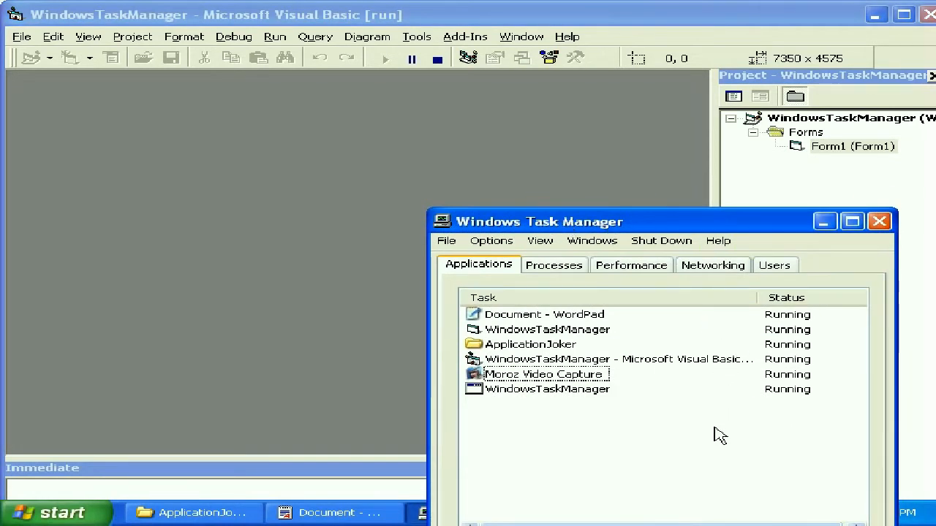
mouse_move(570, 190)
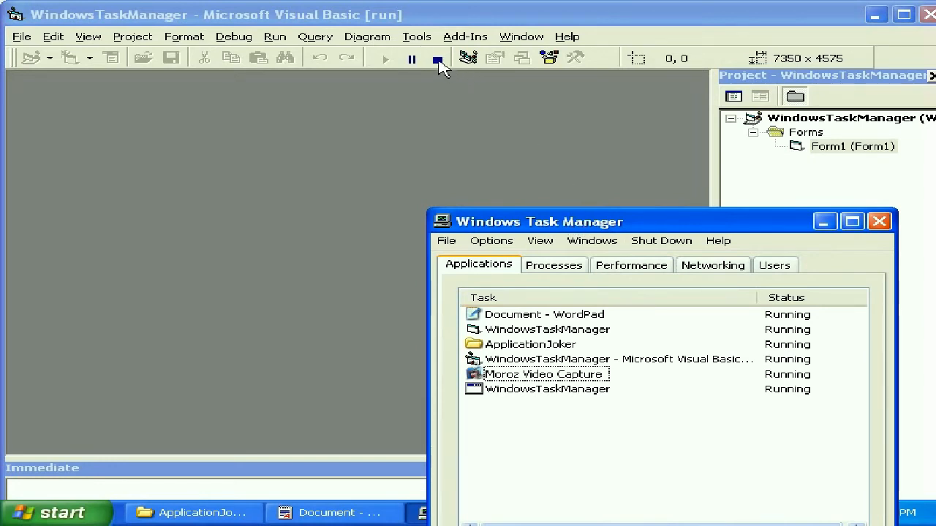
left_click(436, 58)
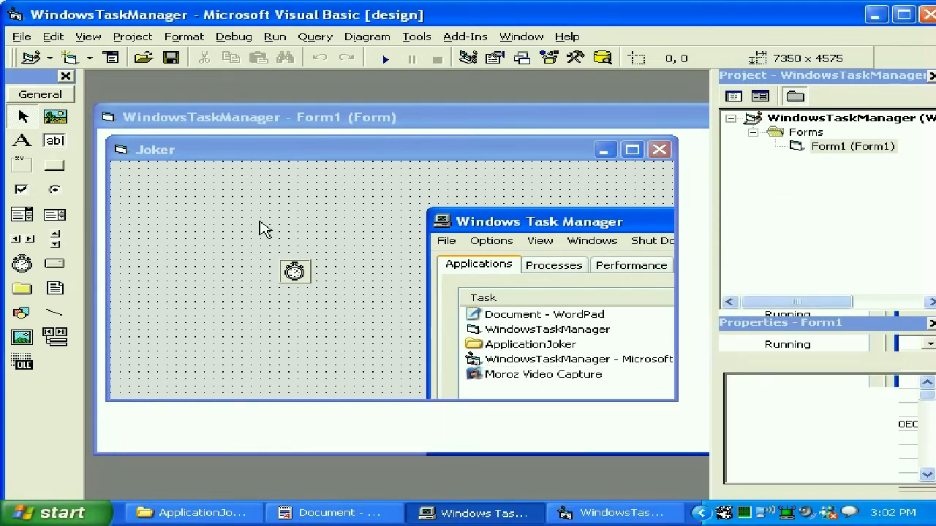
- Try making WindowsTaskManager.exe in My Documents and dismiss the permission-denied error
left_click(21, 36)
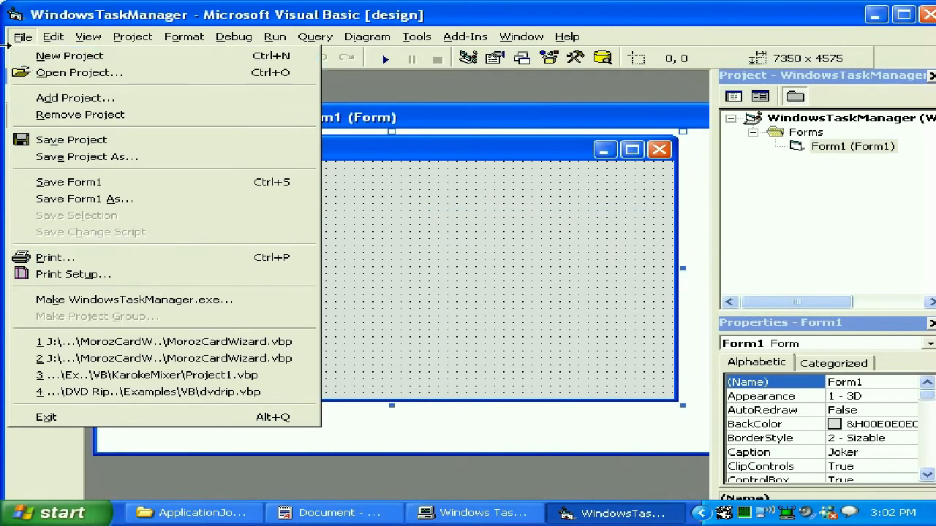
left_click(133, 299)
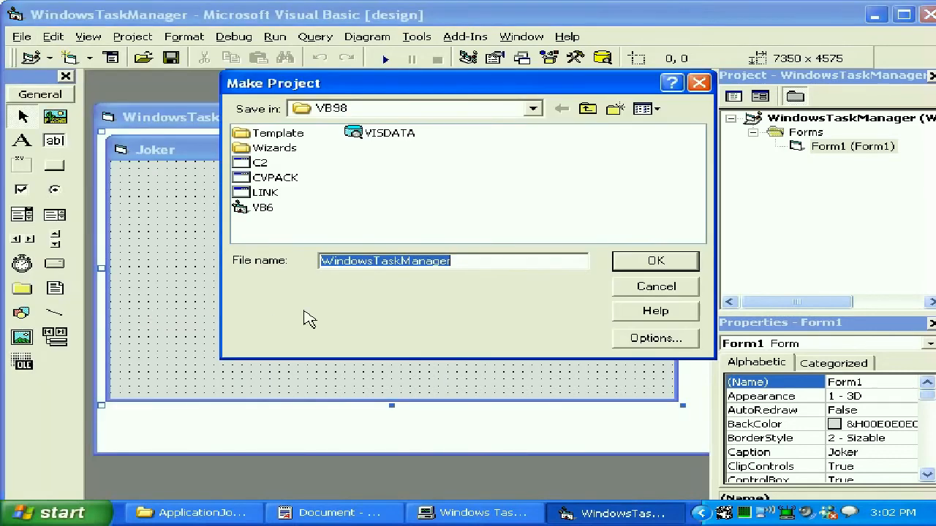
left_click(532, 108)
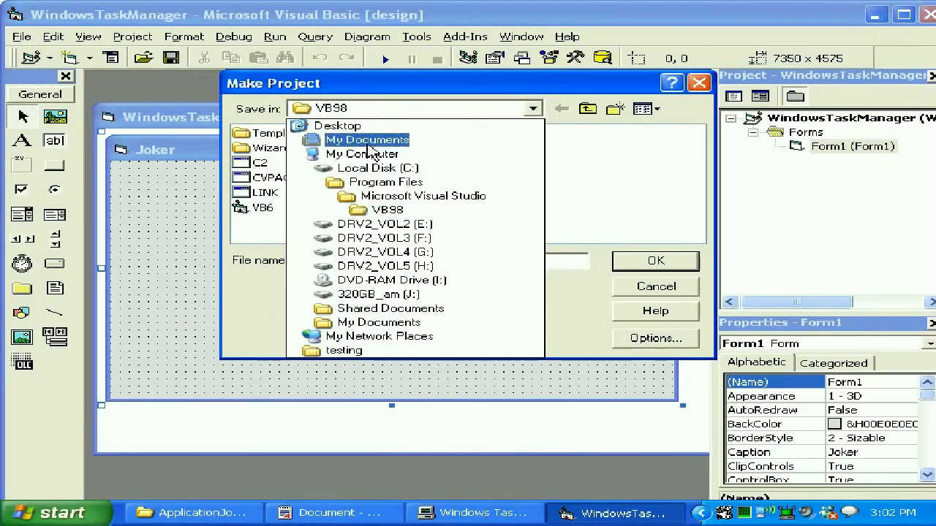
left_click(367, 140)
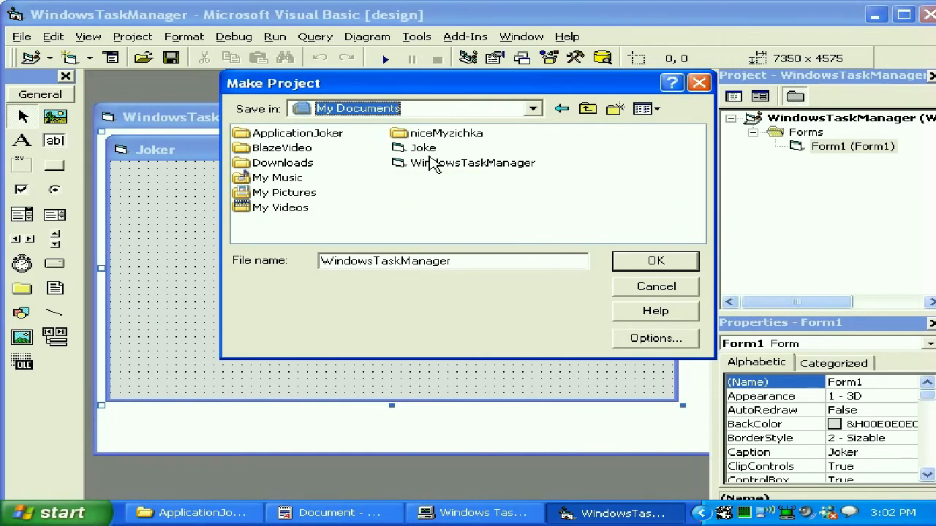
left_click(472, 162)
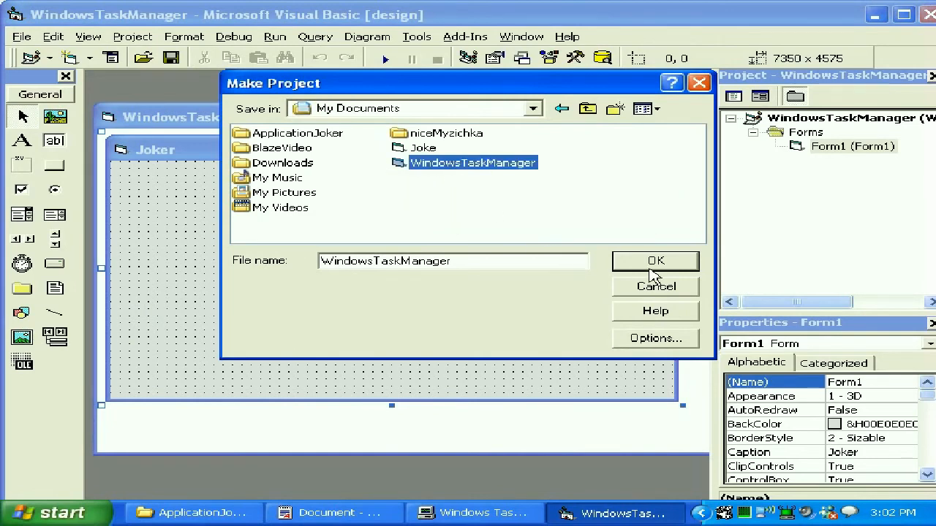
left_click(655, 261)
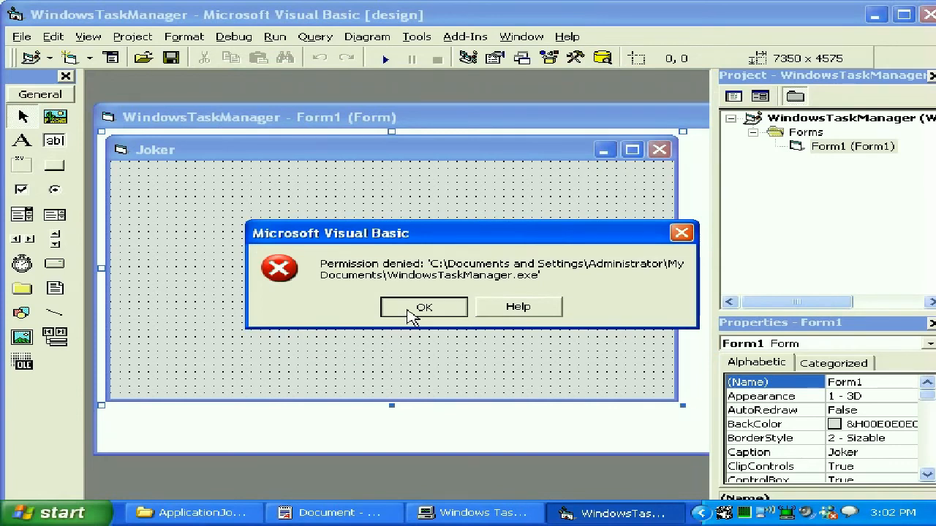
left_click(424, 306)
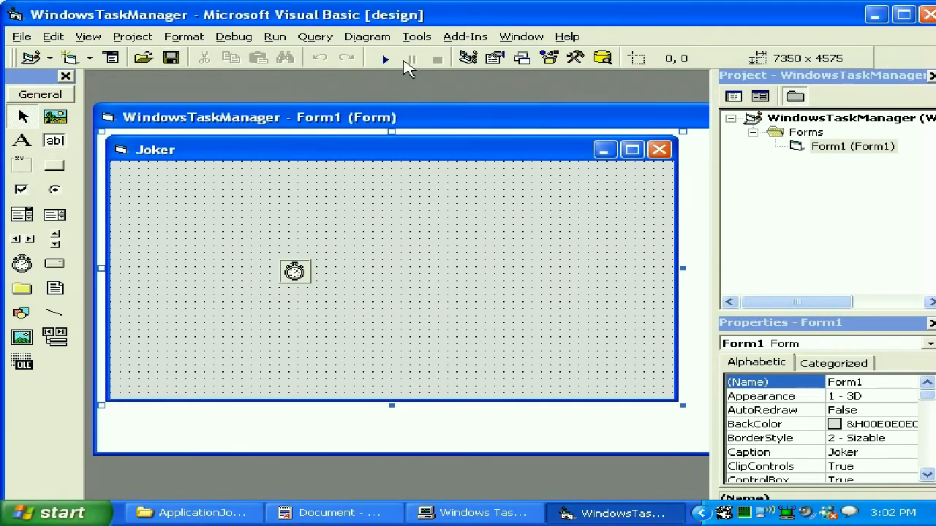
- Make WindowsTaskManager.exe again, saving it into the ApplicationJoker folder
left_click(21, 37)
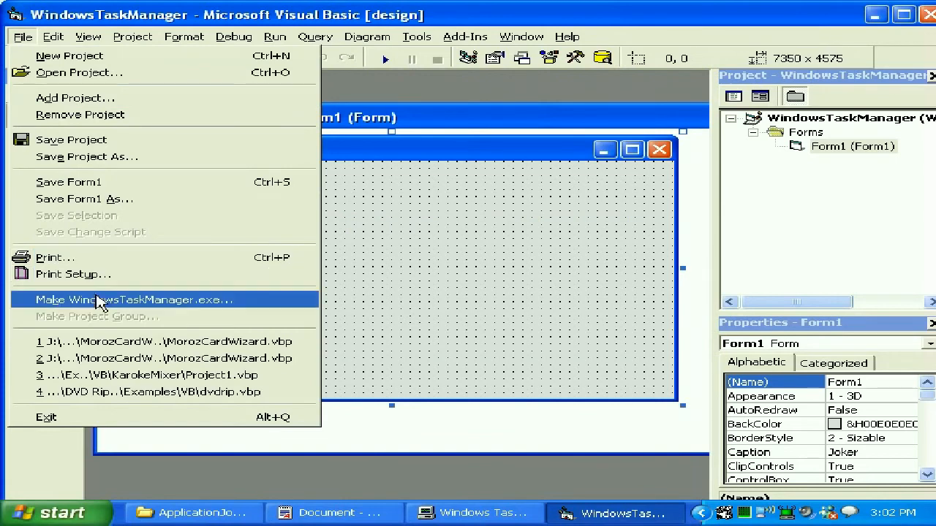
left_click(134, 299)
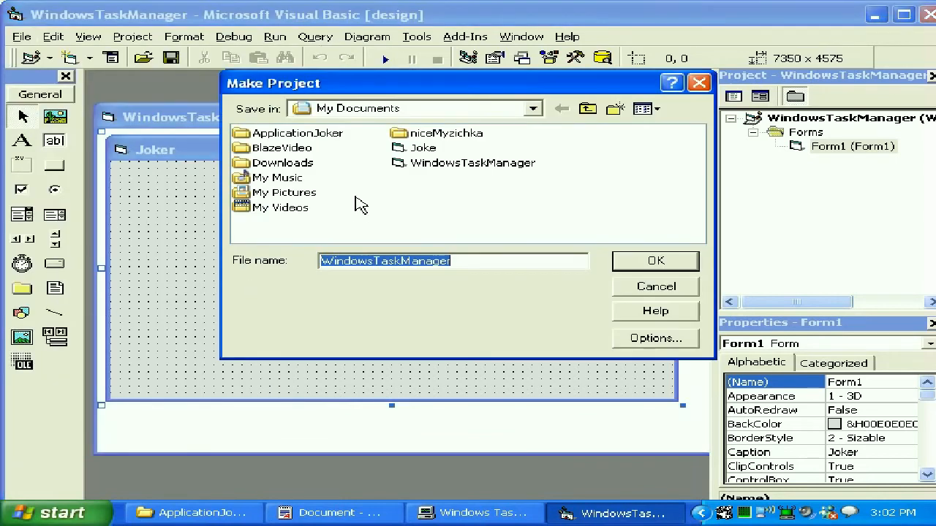
mouse_move(291, 165)
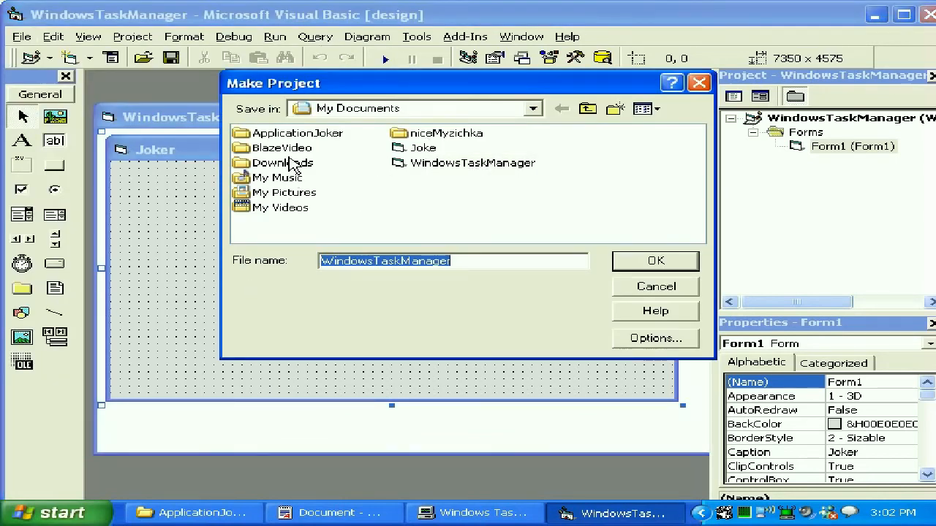
double_click(297, 133)
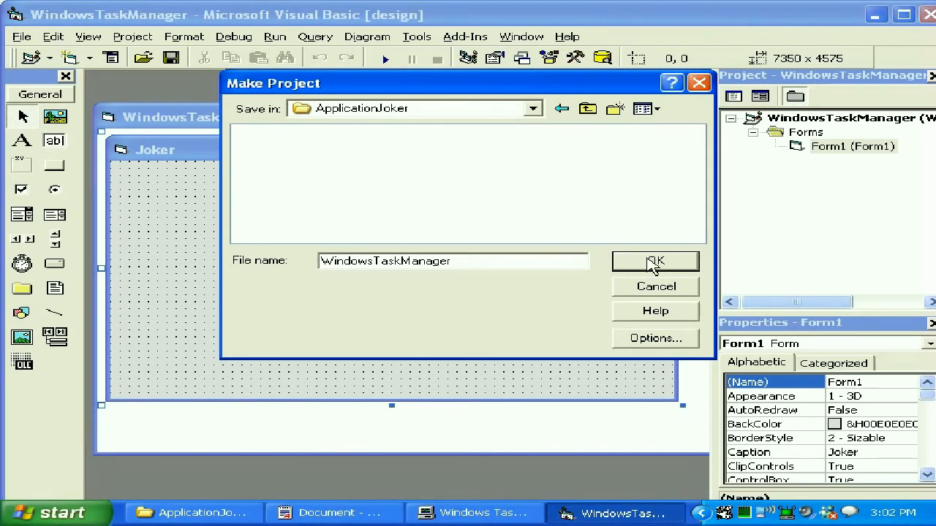
left_click(654, 261)
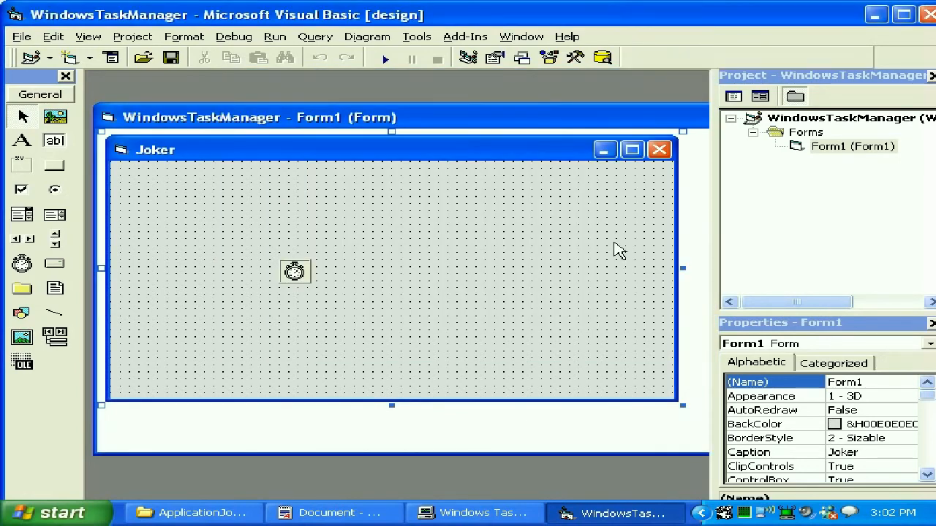
- Close Visual Basic and end the WindowsTaskManager task in Task Manager
left_click(193, 512)
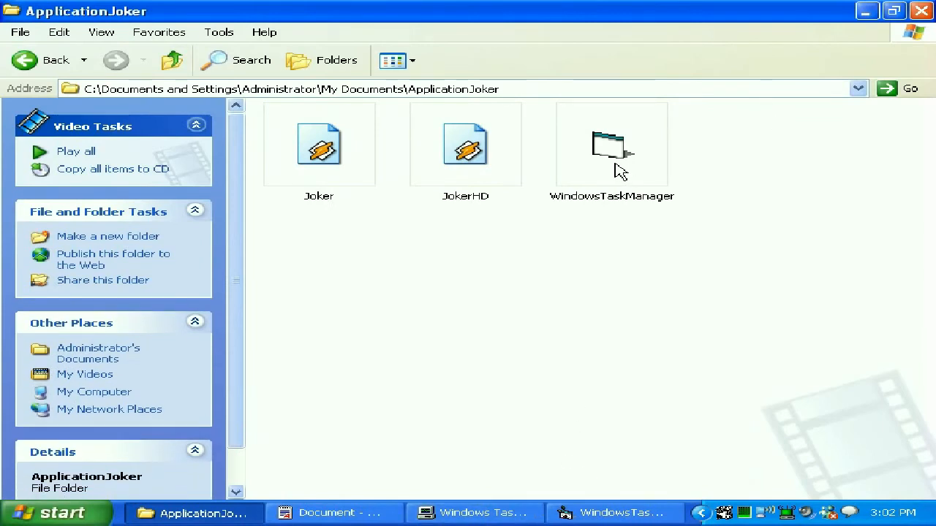
mouse_move(612, 146)
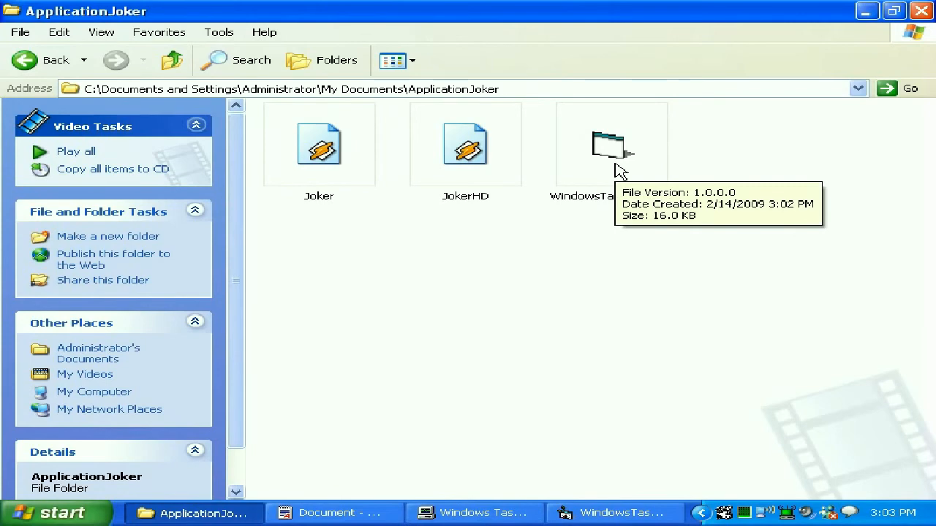
left_click(614, 512)
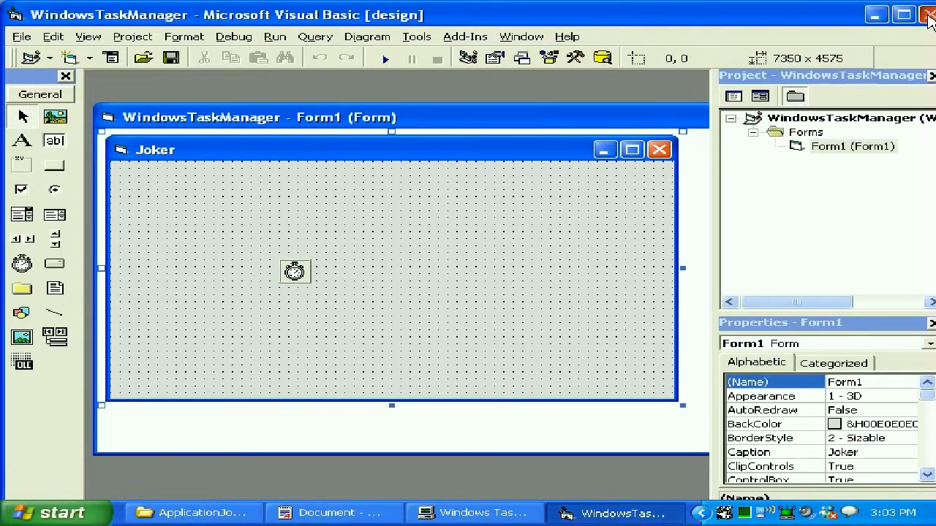
left_click(192, 512)
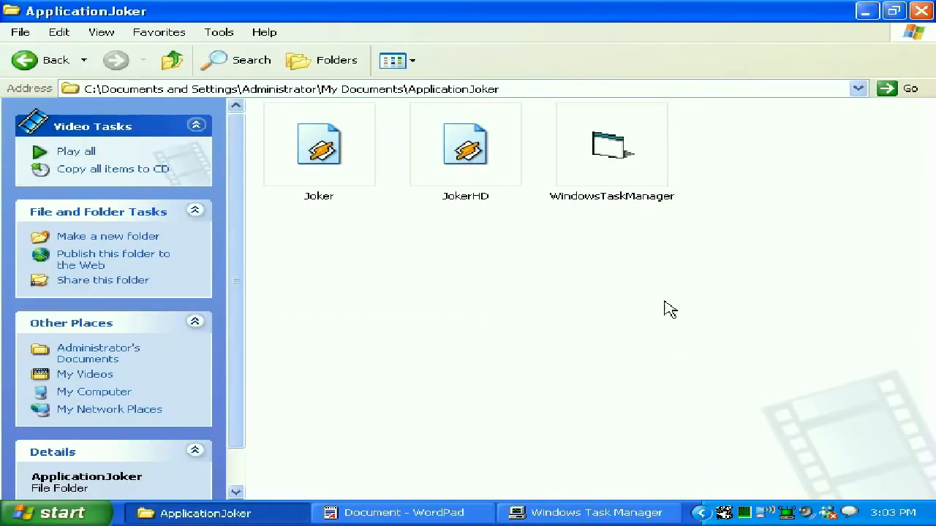
mouse_move(632, 461)
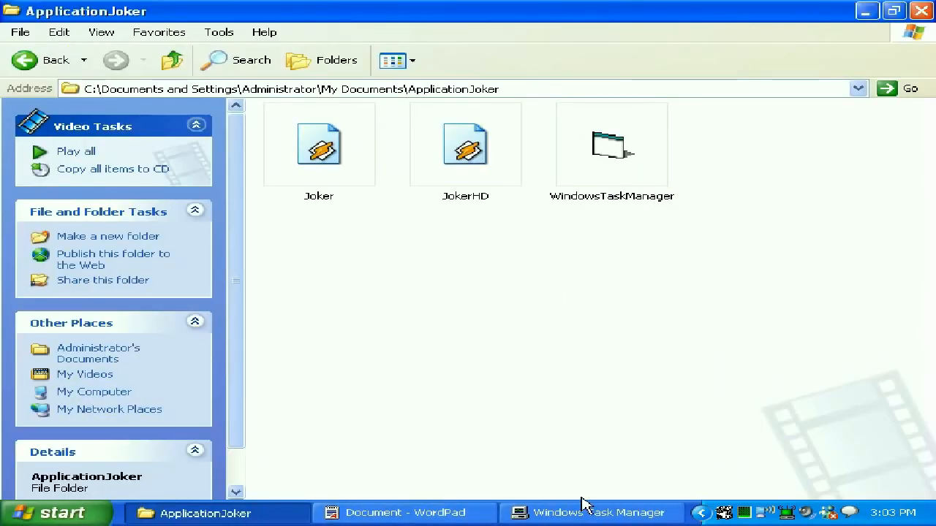
left_click(590, 512)
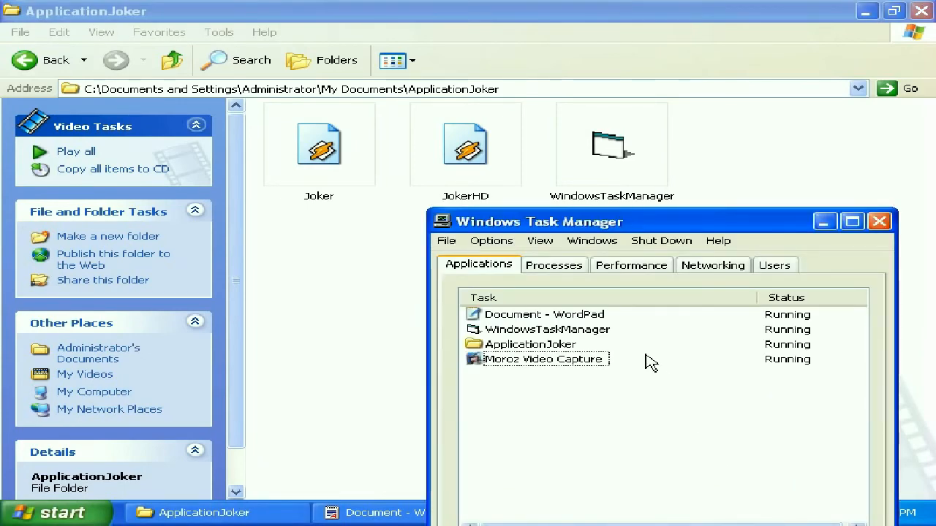
left_click(547, 329)
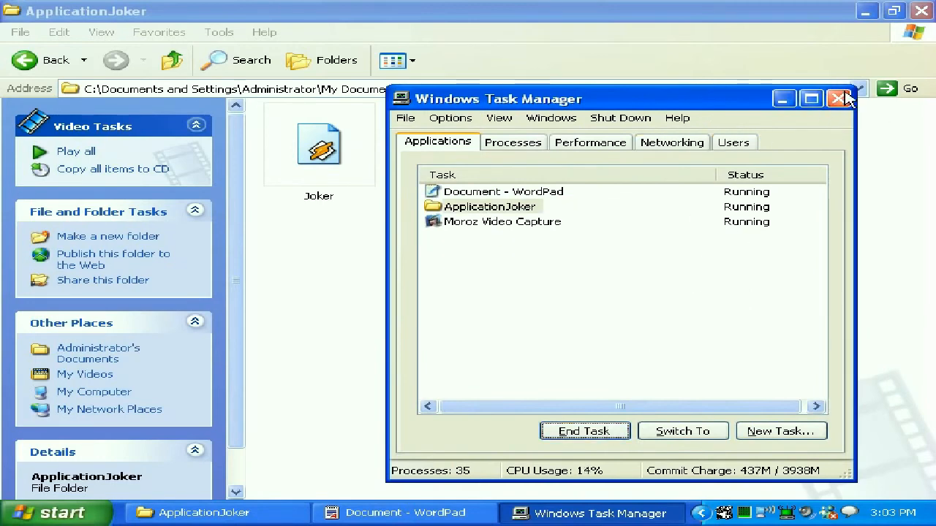
- Close Task Manager and paste the clipboard into the WordPad article
left_click(842, 99)
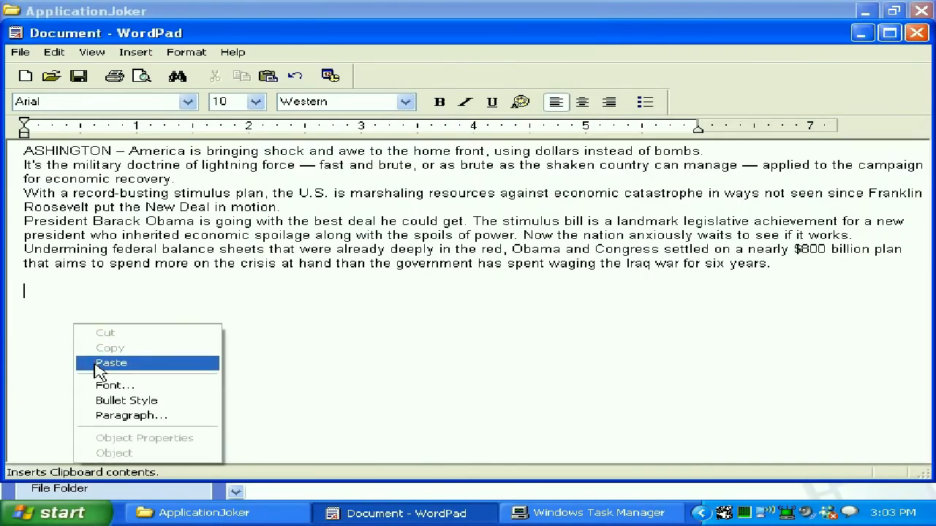
left_click(111, 362)
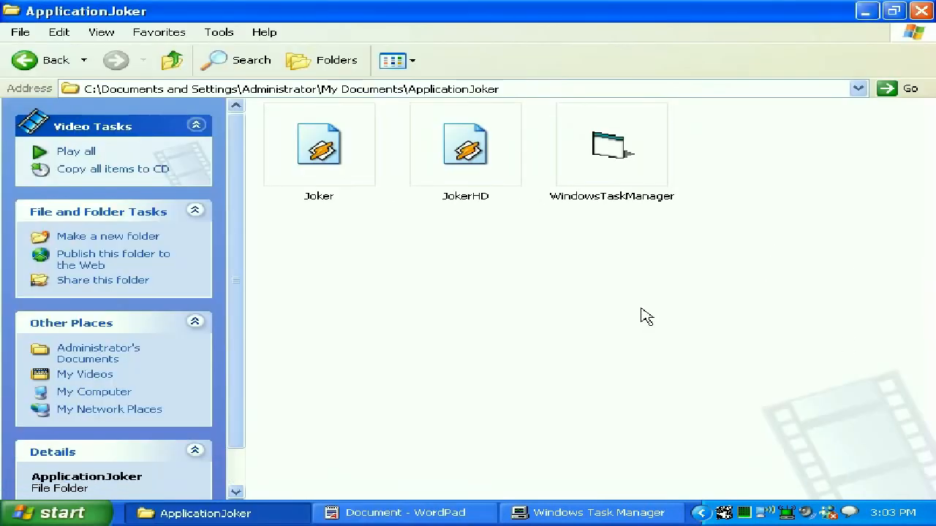
- Launch WindowsTaskManager.exe, verify it in Task Manager, then move below the WordPad article
left_click(612, 144)
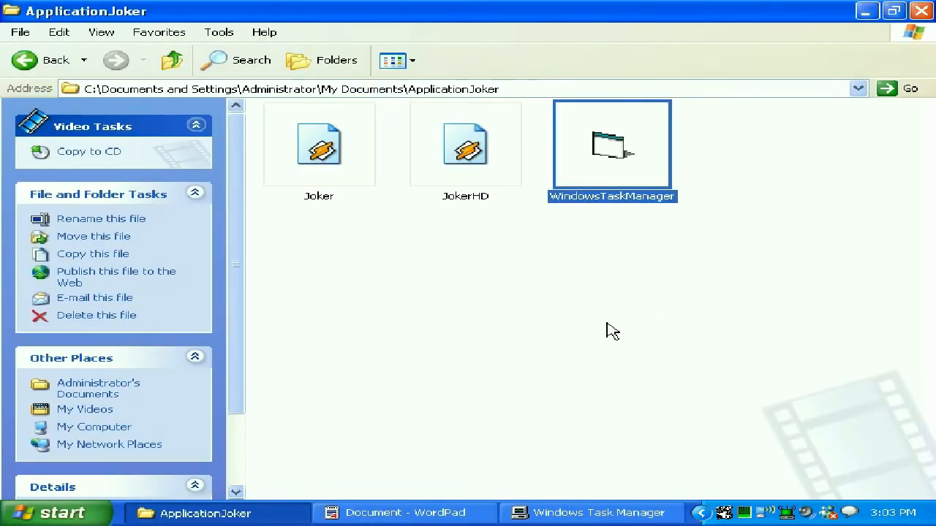
left_click(405, 513)
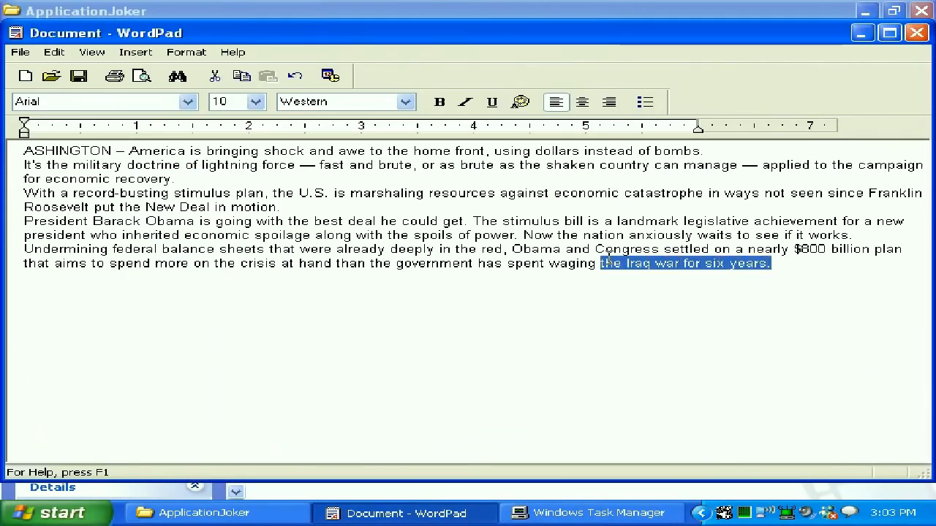
left_click(591, 512)
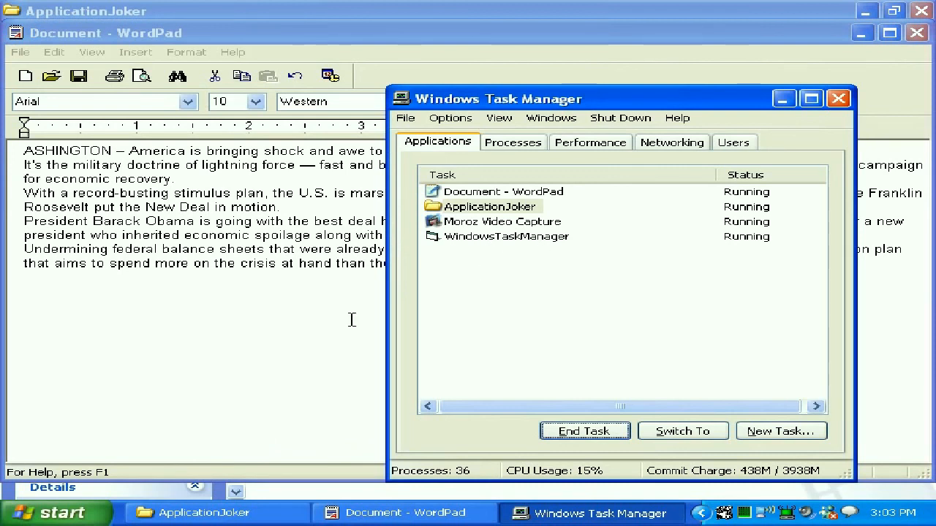
mouse_move(185, 319)
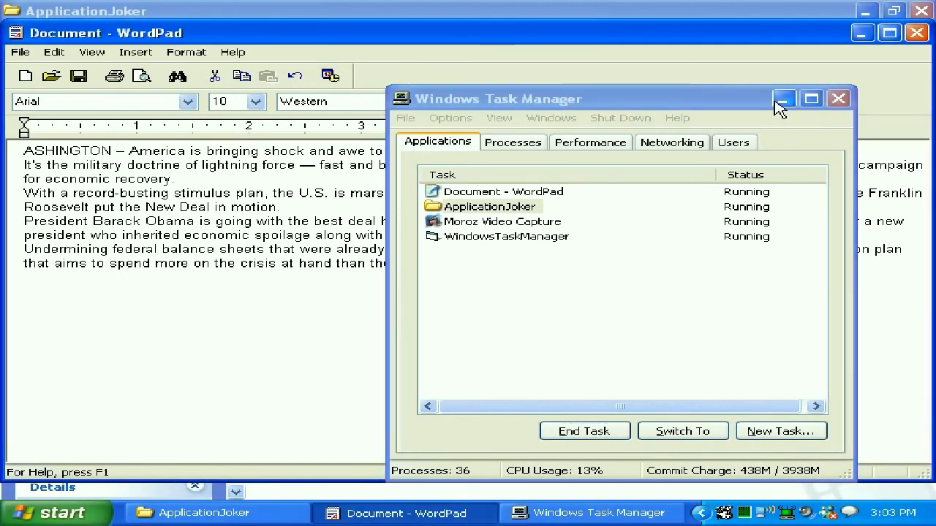
left_click(783, 99)
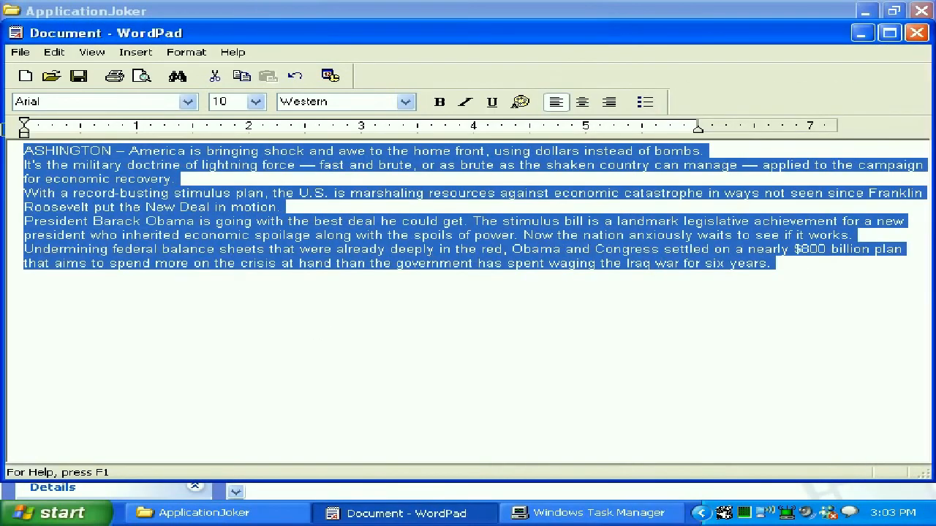
left_click(151, 320)
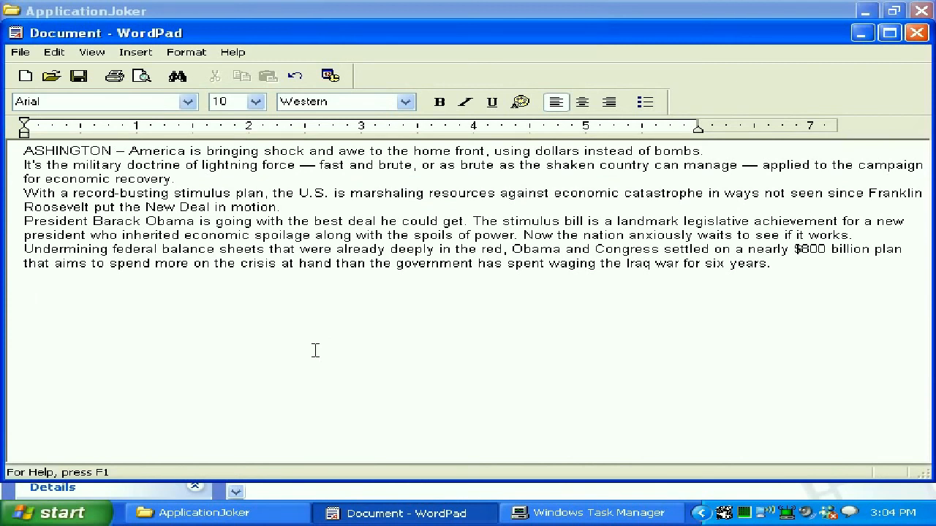
key("enter")
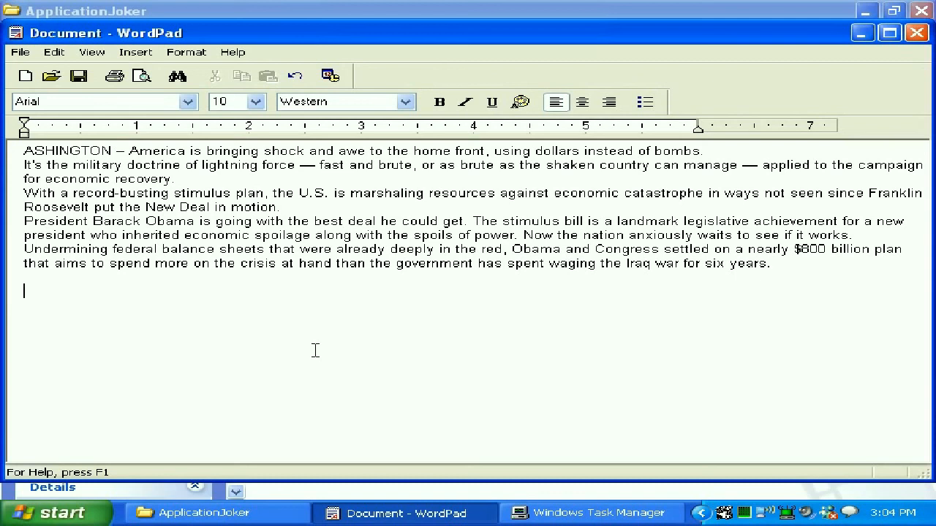